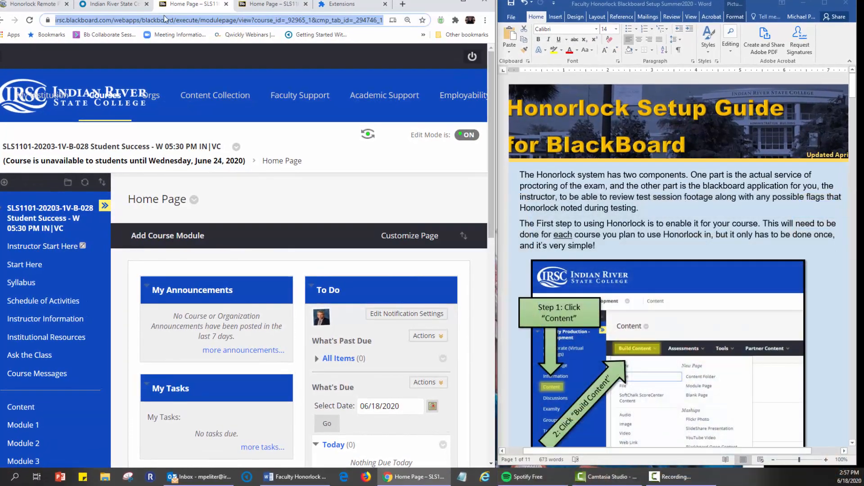
mouse_move(112, 29)
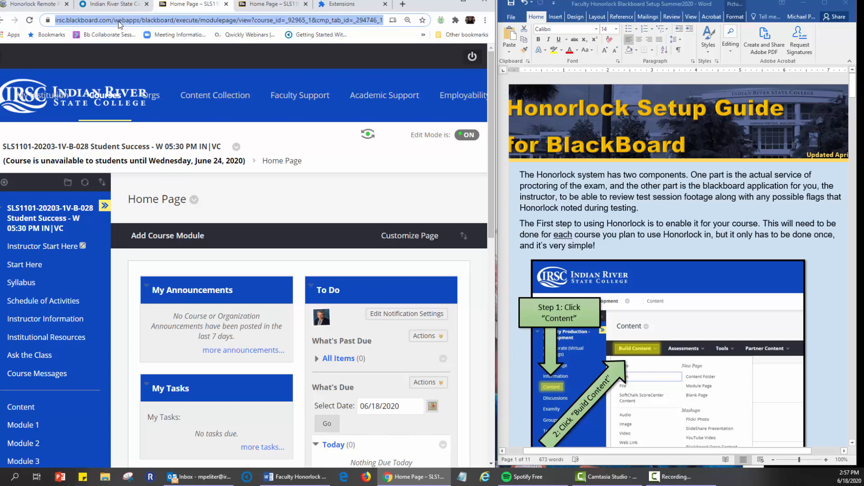
mouse_move(262, 42)
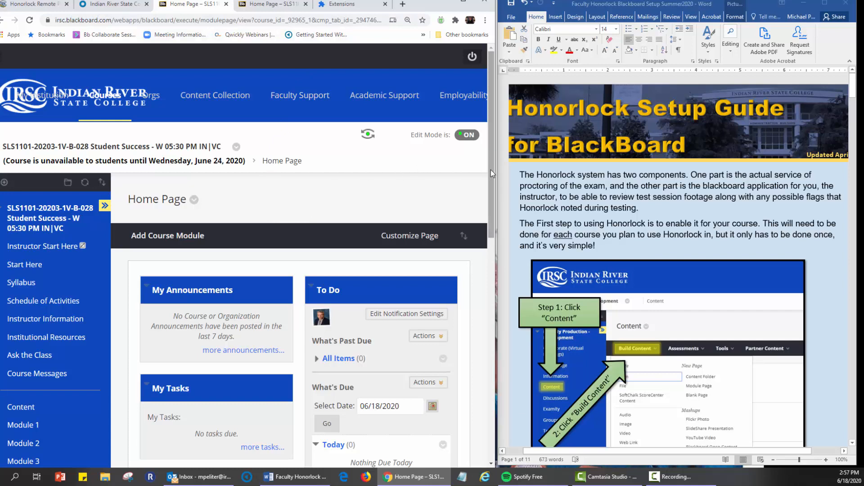
From the course Content area, start a new Honorlock LTI item via Build Content
scroll(down, 3)
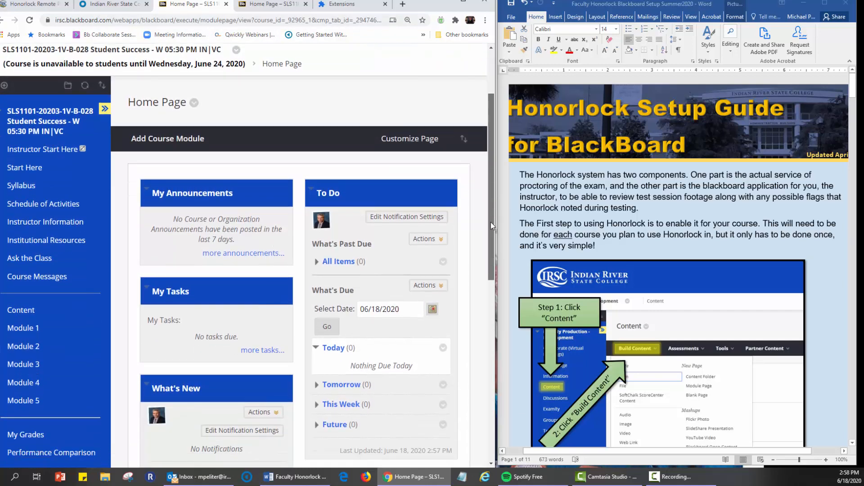
scroll(down, 3)
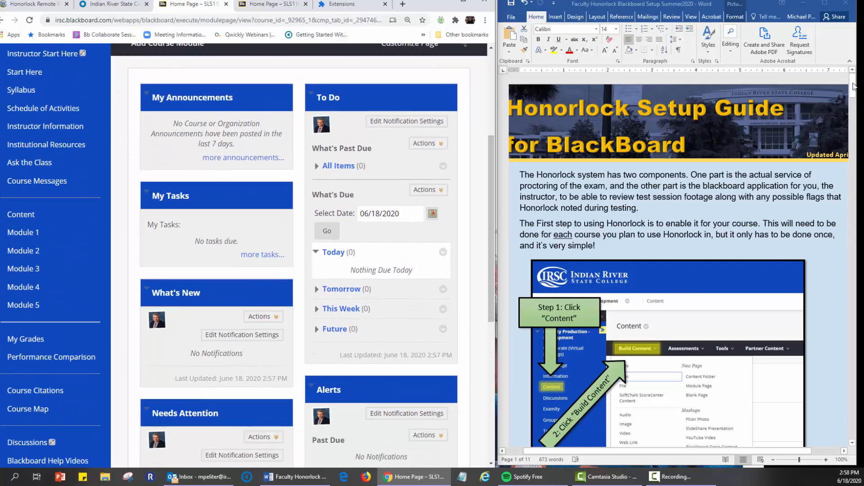
scroll(down, 3)
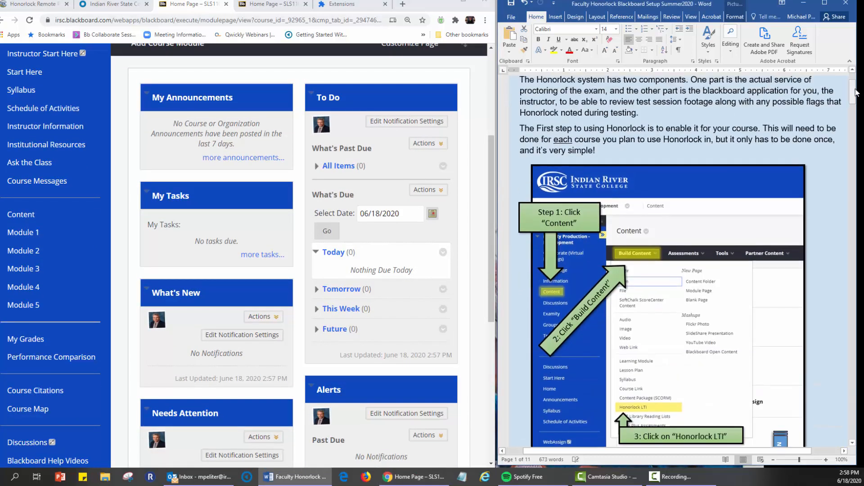
scroll(down, 3)
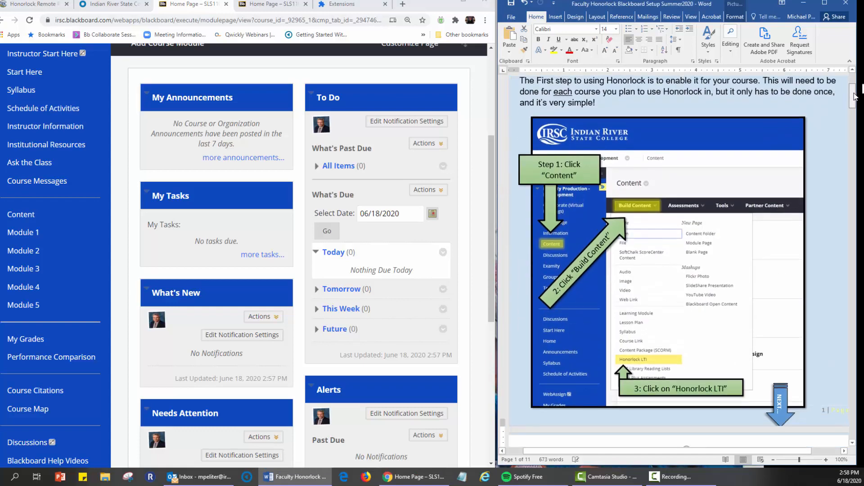
scroll(down, 3)
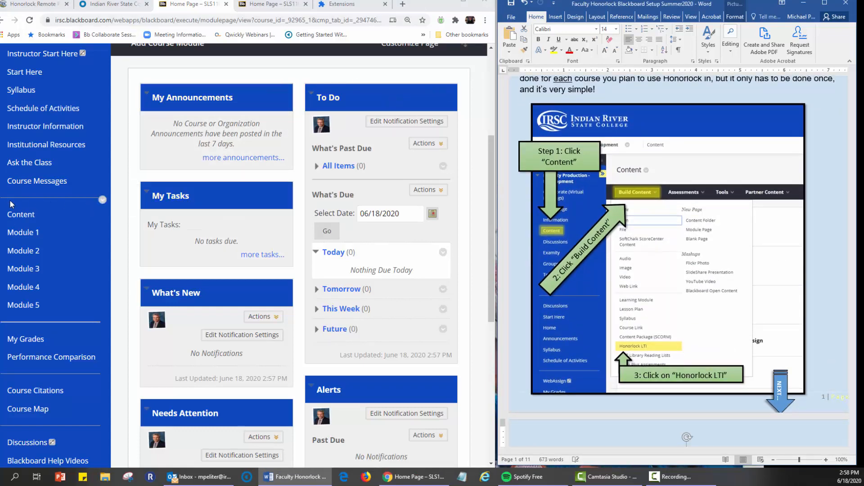
click(21, 215)
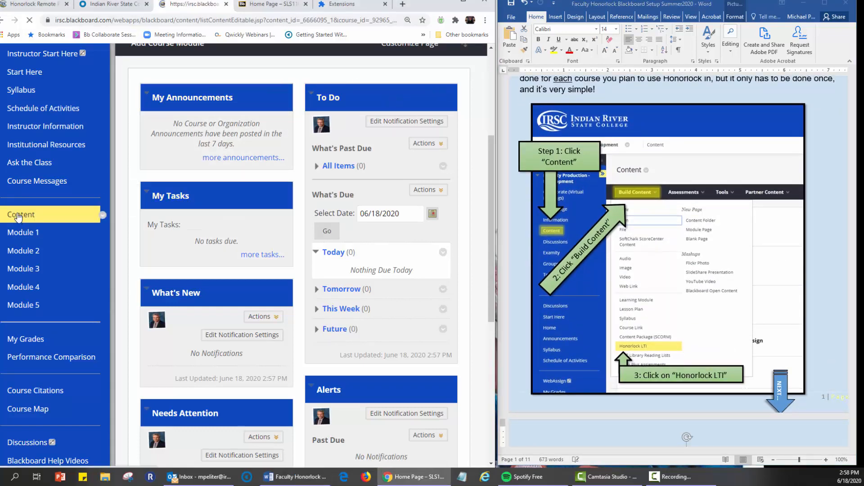
click(21, 215)
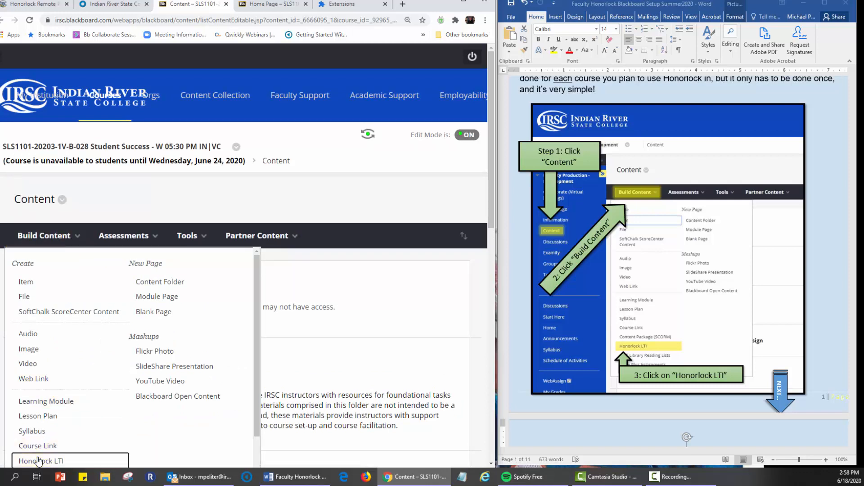
click(41, 461)
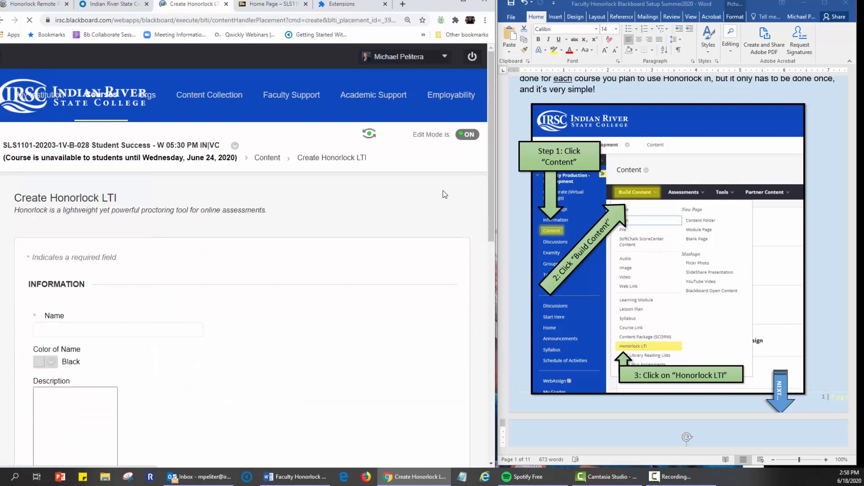
Name the item 'Honor Lock Remote Testing', keep Permit Users to View at Yes, and submit
click(118, 330)
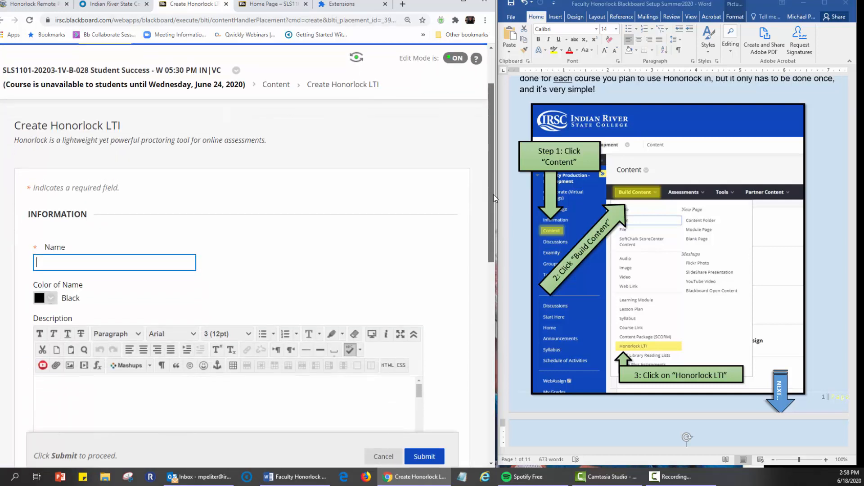
click(114, 262)
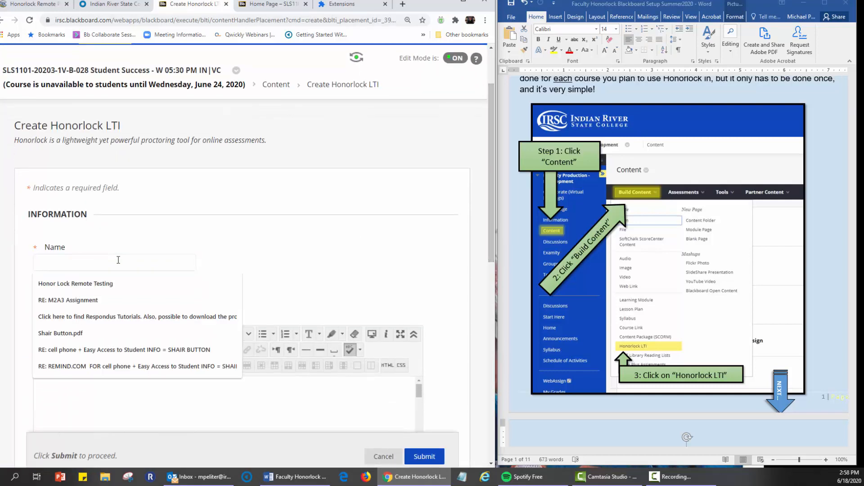
click(76, 283)
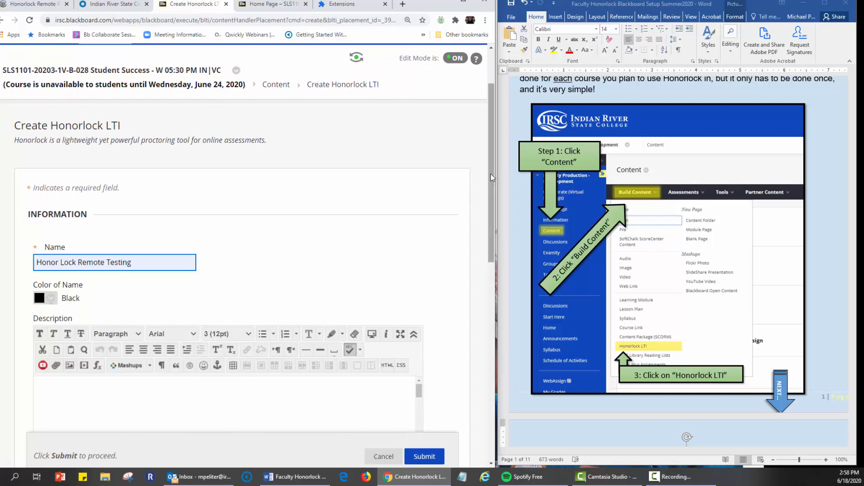
scroll(down, 3)
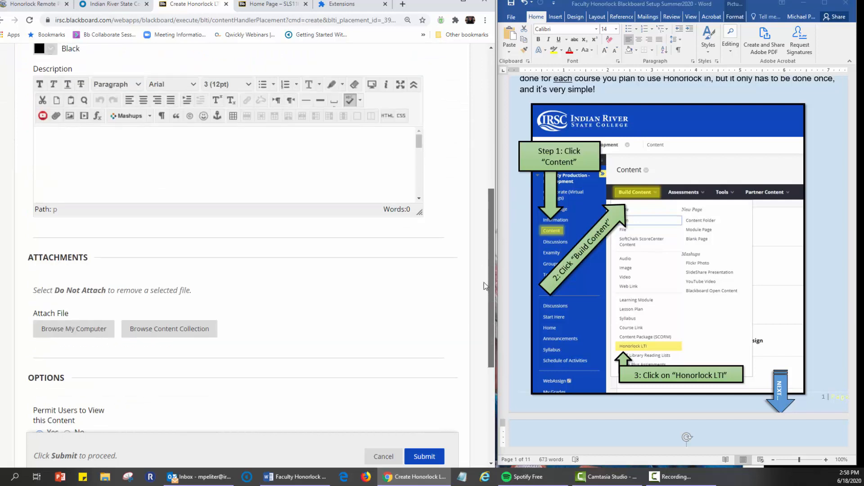
scroll(down, 3)
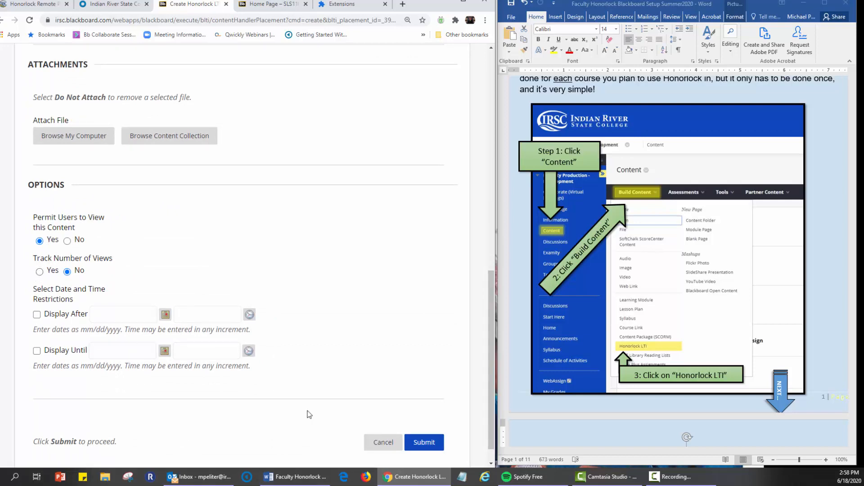
click(424, 443)
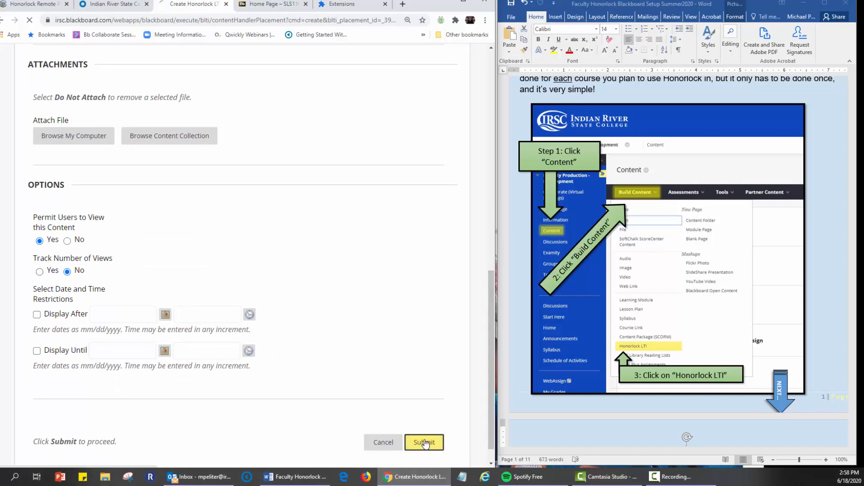
click(424, 443)
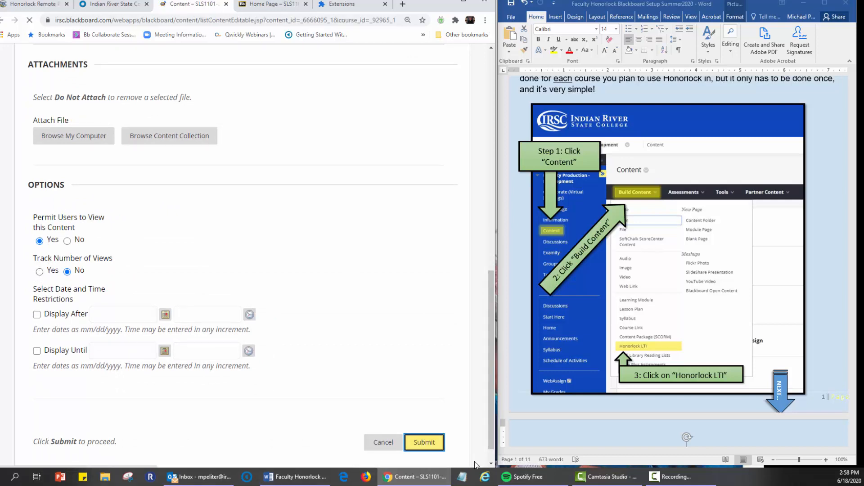
Scroll the Word guide to the BlackBoard Test Settings section on page 4
click(424, 442)
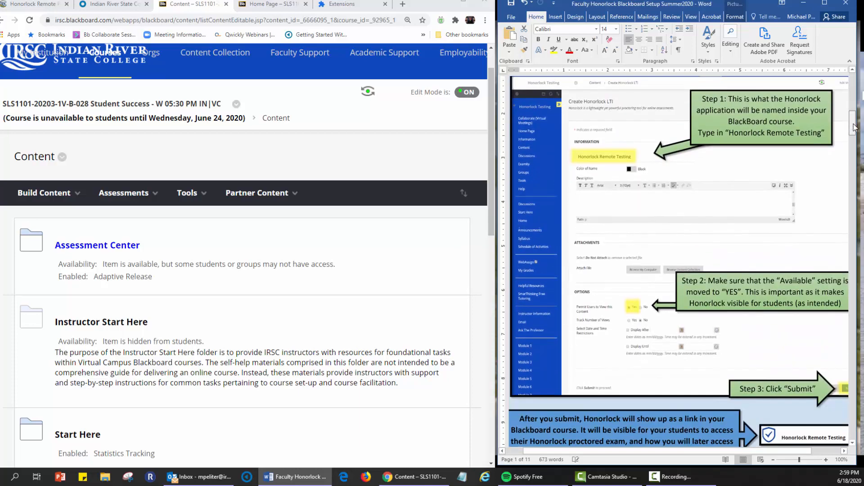
scroll(down, 3)
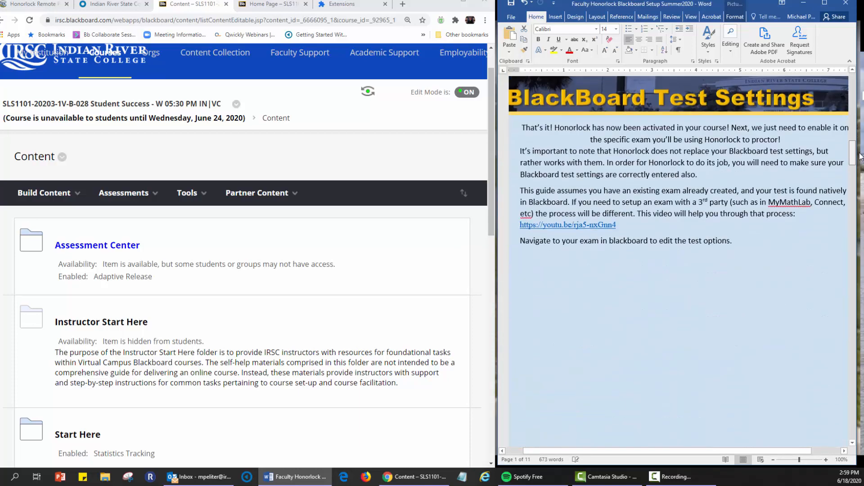
scroll(down, 3)
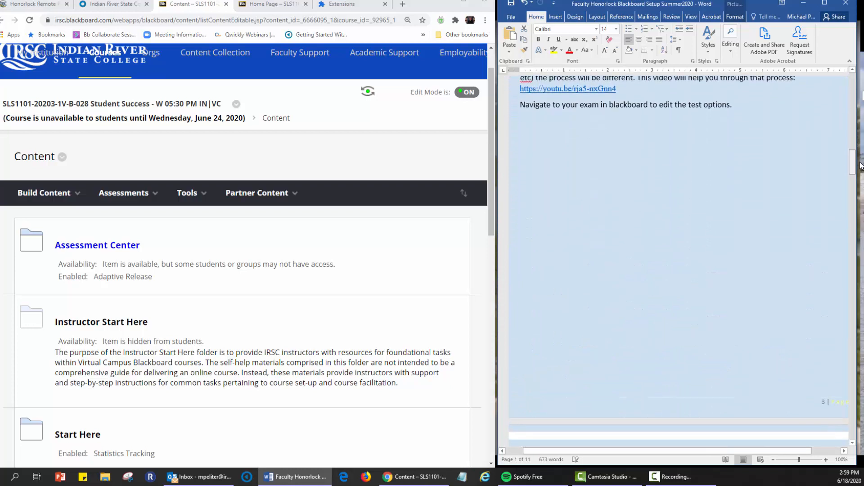
scroll(down, 3)
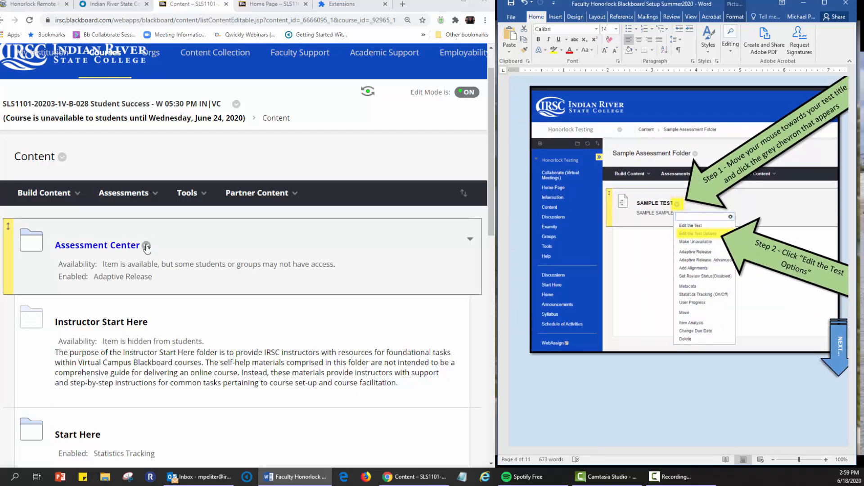
Open the Assessment Center folder and the quiz's contextual menu showing Edit the Test Options
click(146, 246)
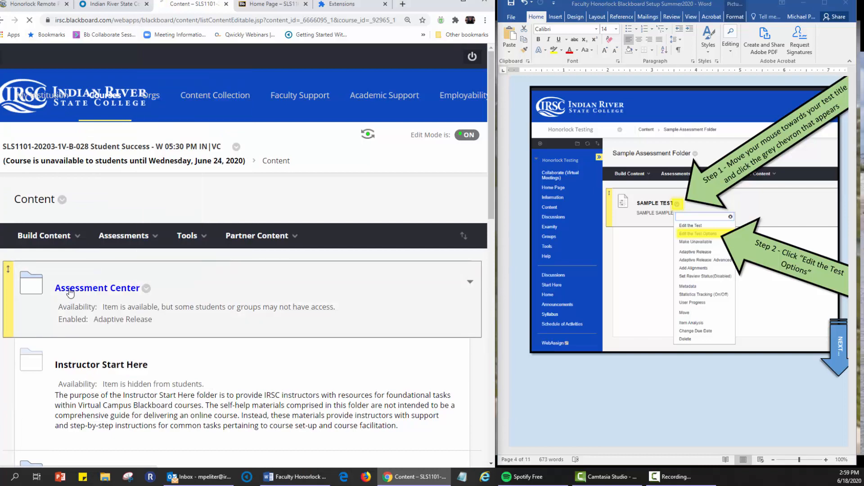
click(97, 288)
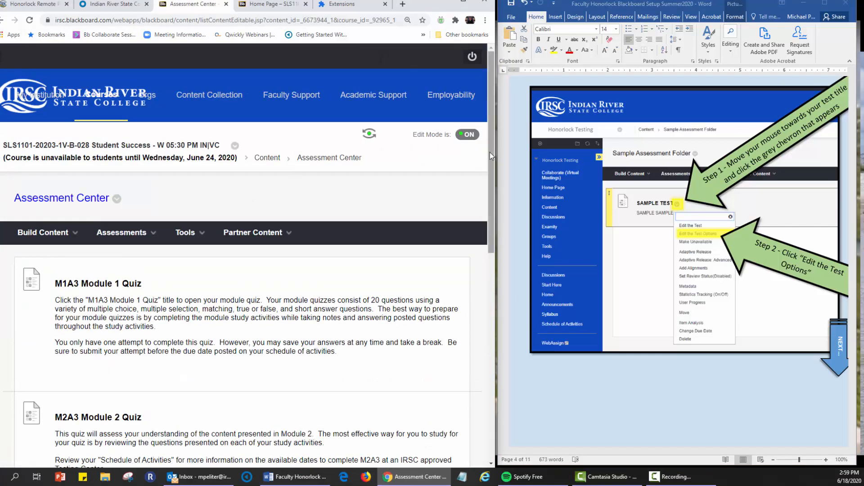
scroll(down, 3)
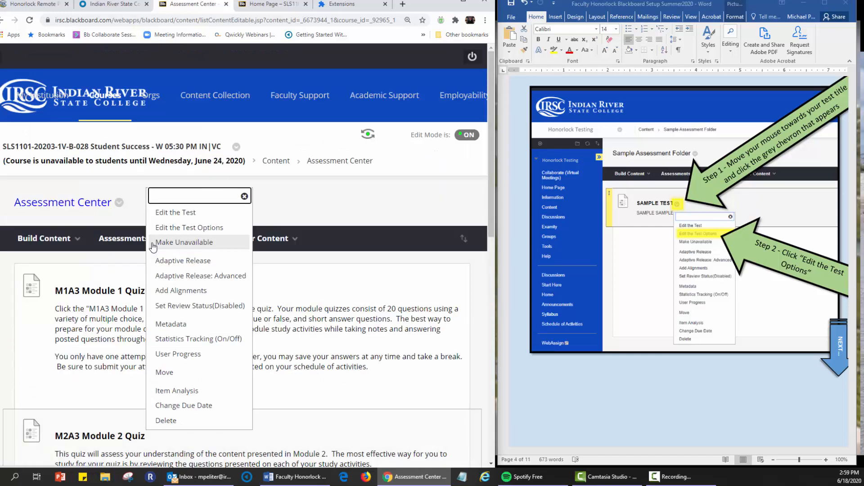
mouse_move(185, 229)
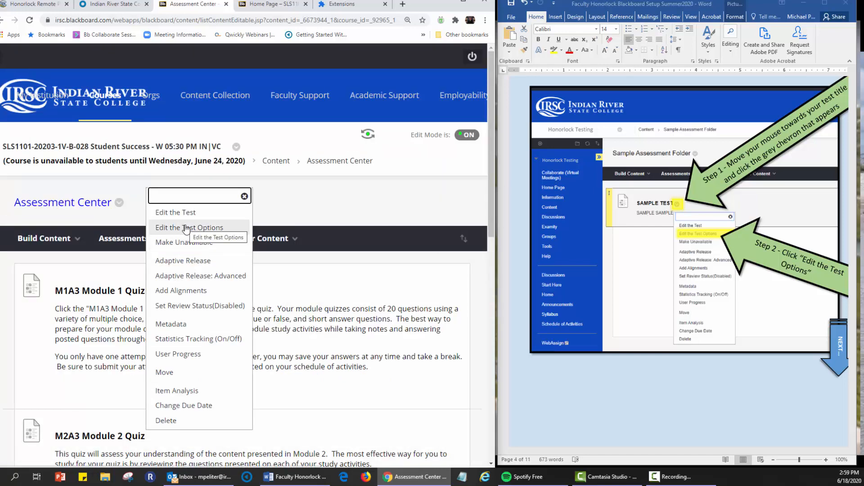
Open the M2A3 Module 2 Quiz test options and set 'Open test in new window' to Yes
click(189, 227)
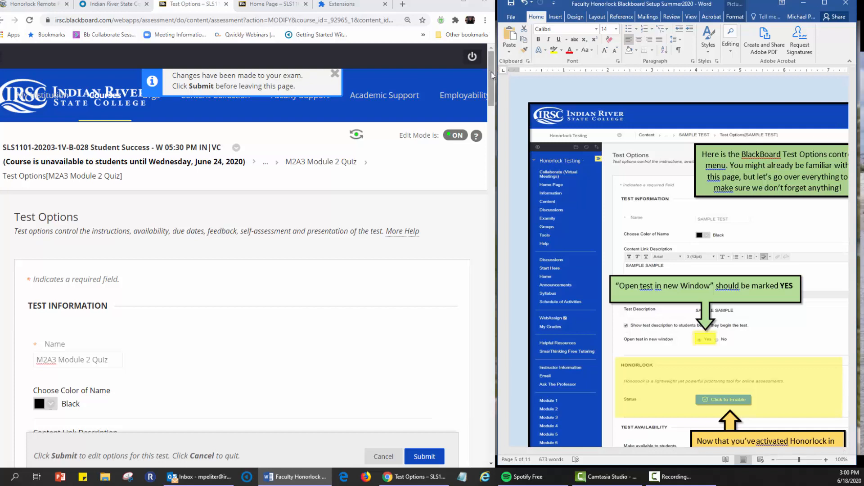
scroll(down, 3)
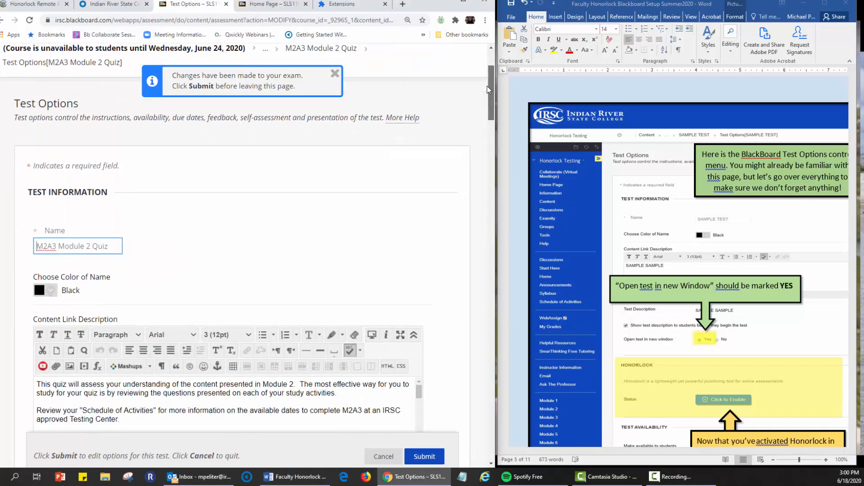
scroll(down, 3)
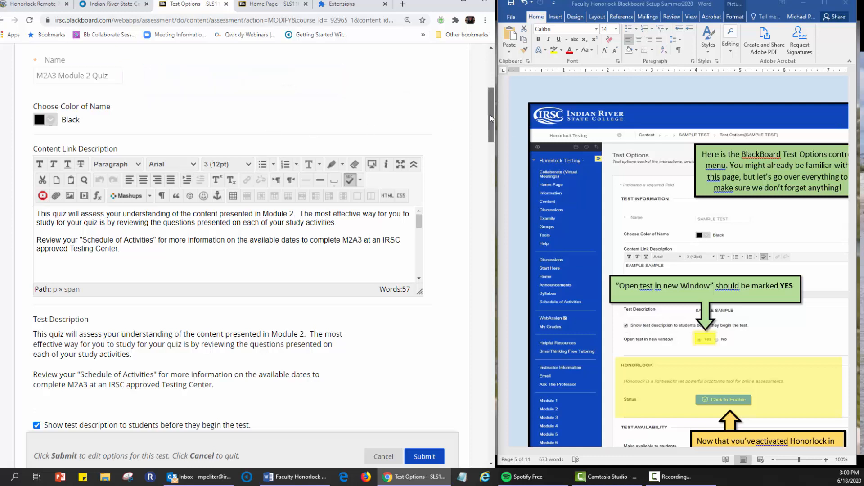
scroll(down, 3)
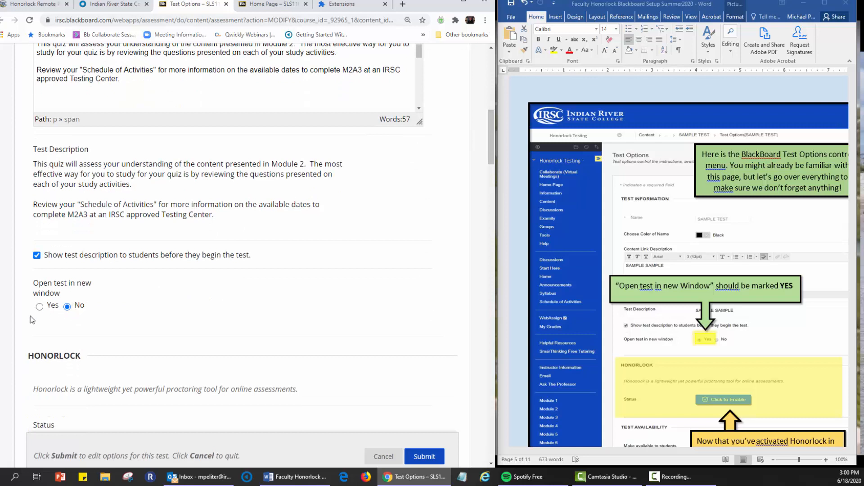
click(39, 305)
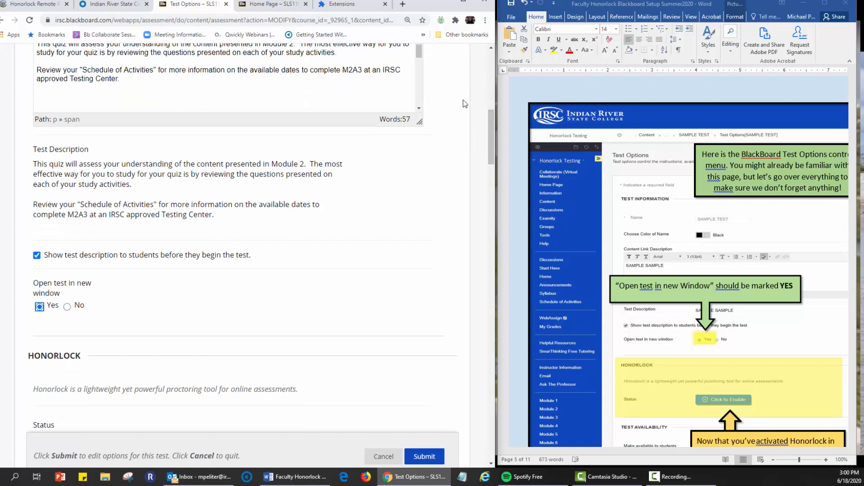
mouse_move(491, 121)
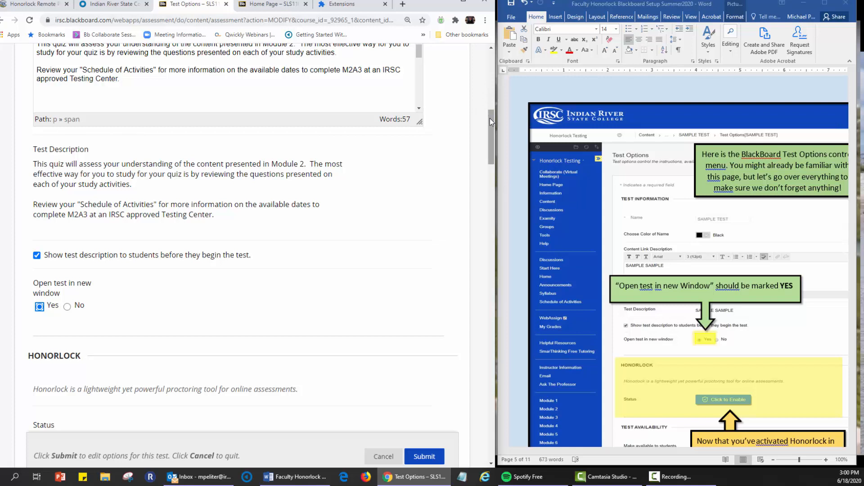
scroll(down, 3)
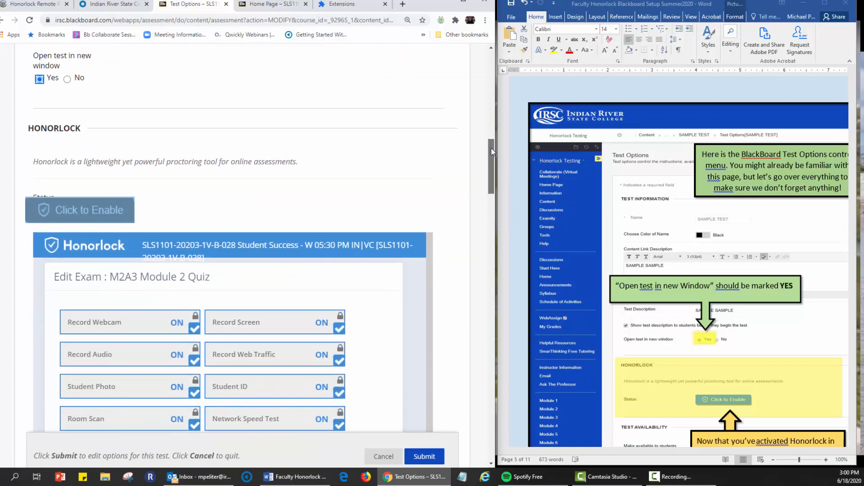
scroll(down, 3)
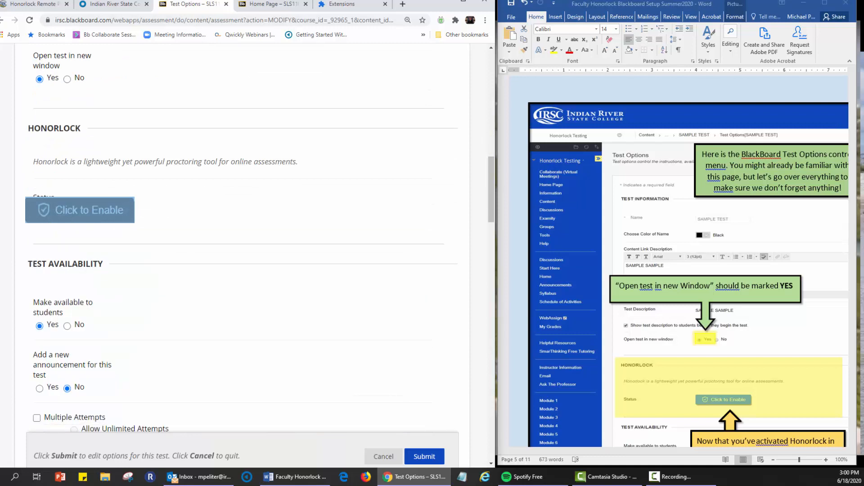
Enable Honorlock for the quiz and review webcam, screen and ID check settings
click(80, 210)
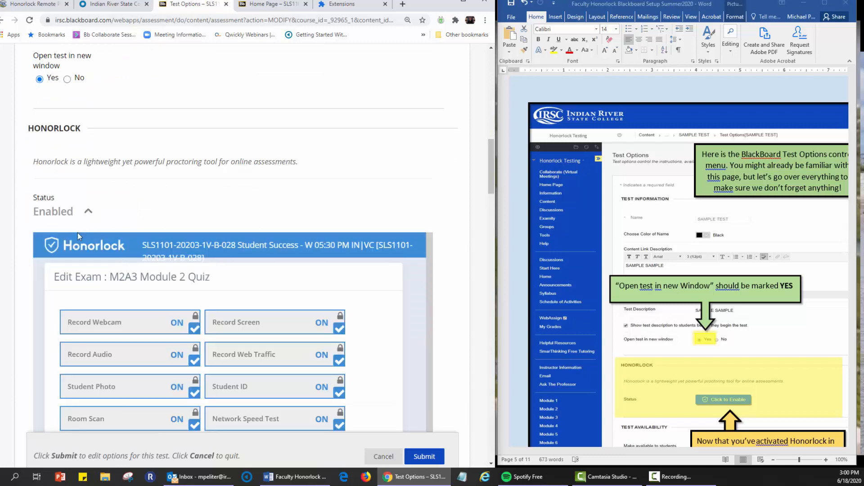
mouse_move(492, 173)
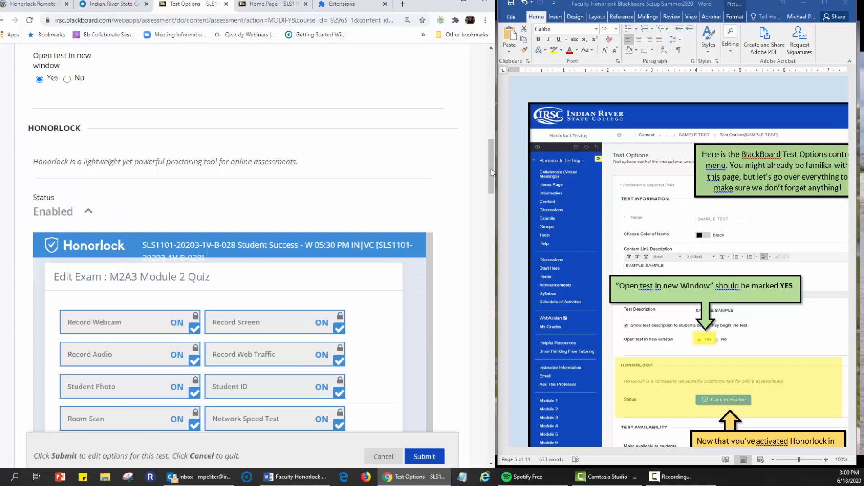
scroll(down, 3)
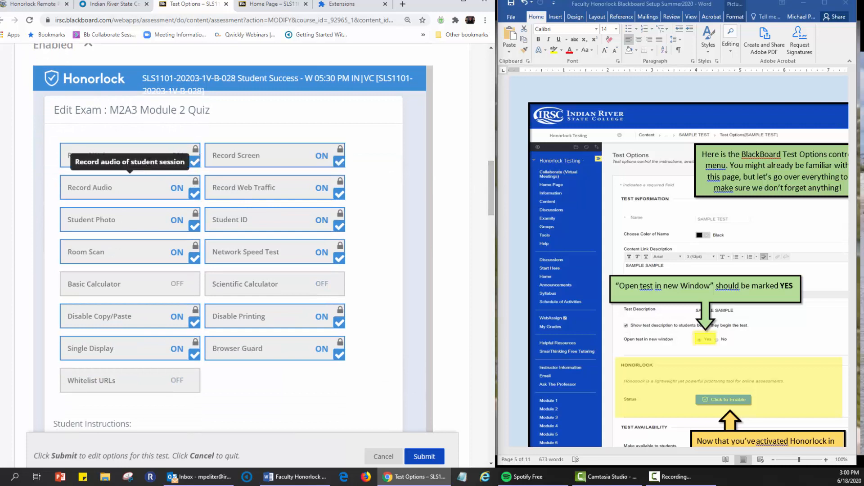
mouse_move(146, 352)
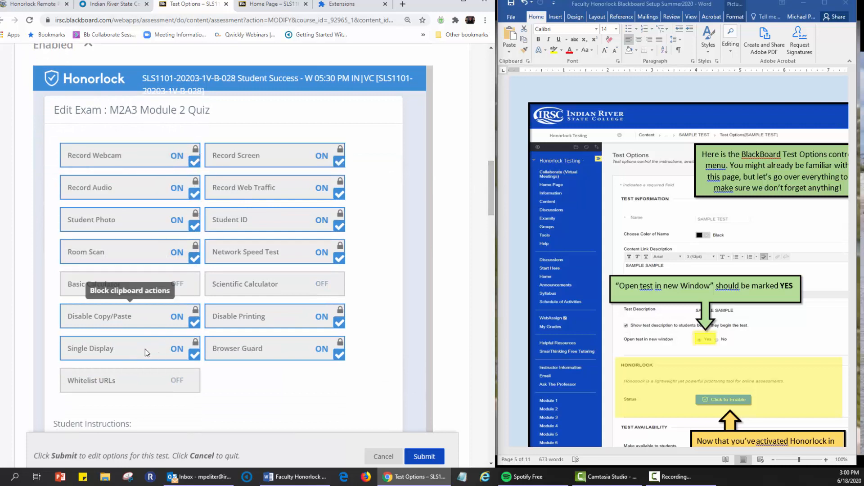
mouse_move(306, 260)
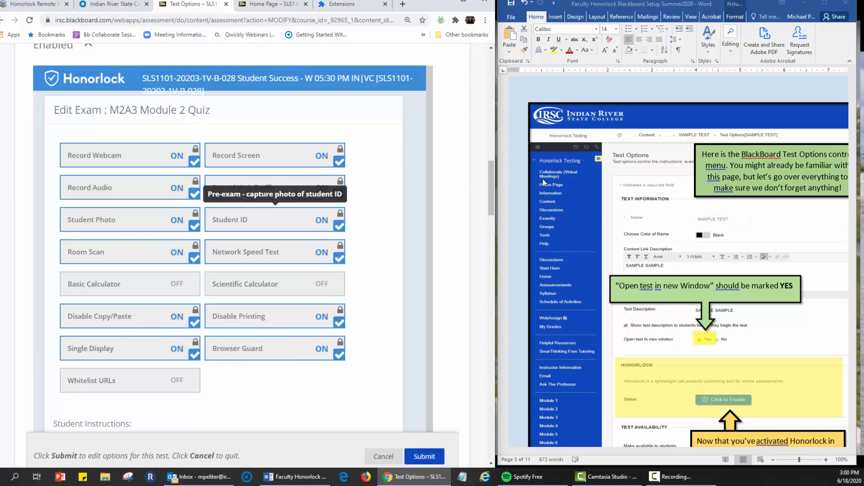
scroll(down, 3)
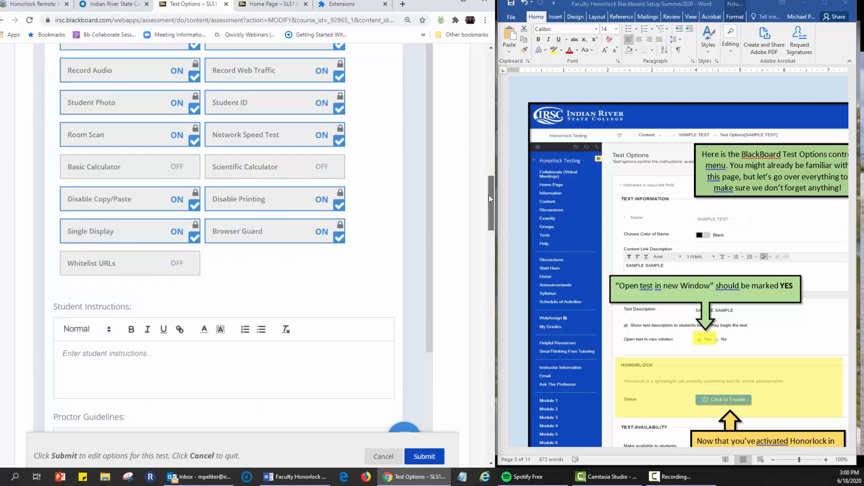
scroll(down, 3)
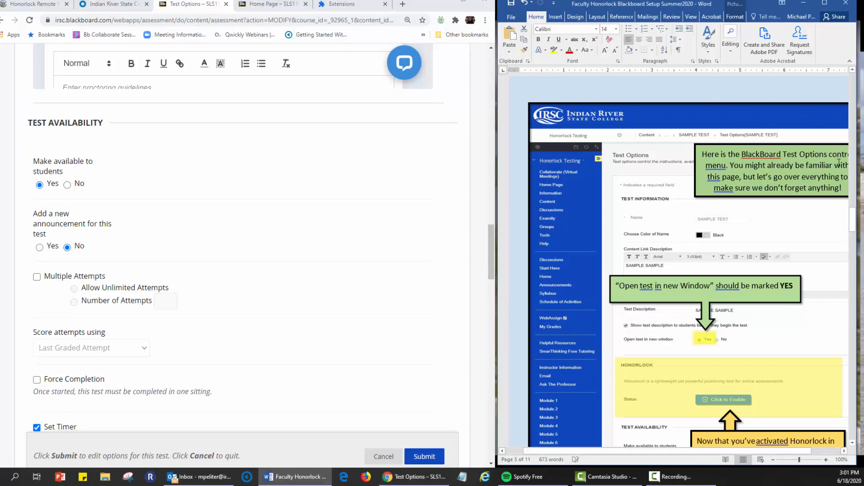
scroll(down, 3)
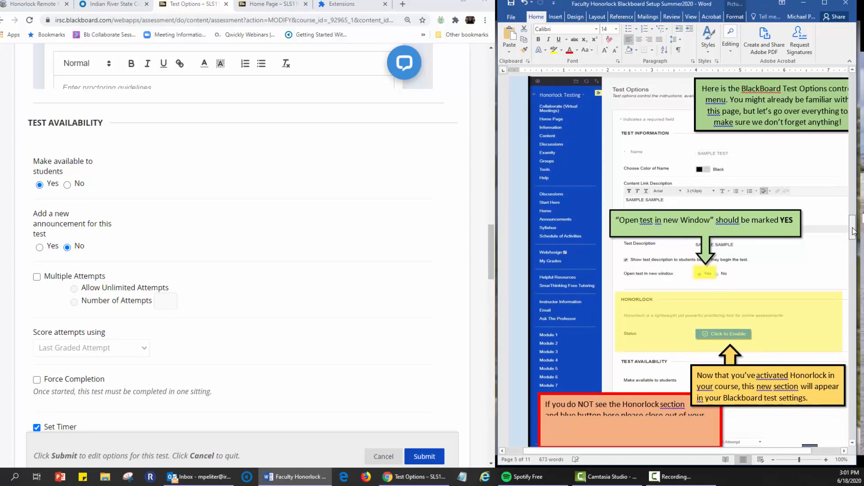
scroll(down, 3)
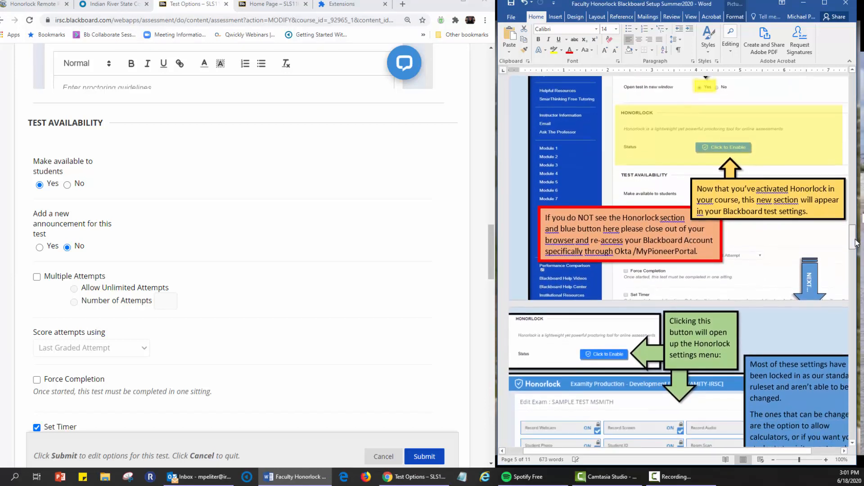
scroll(down, 3)
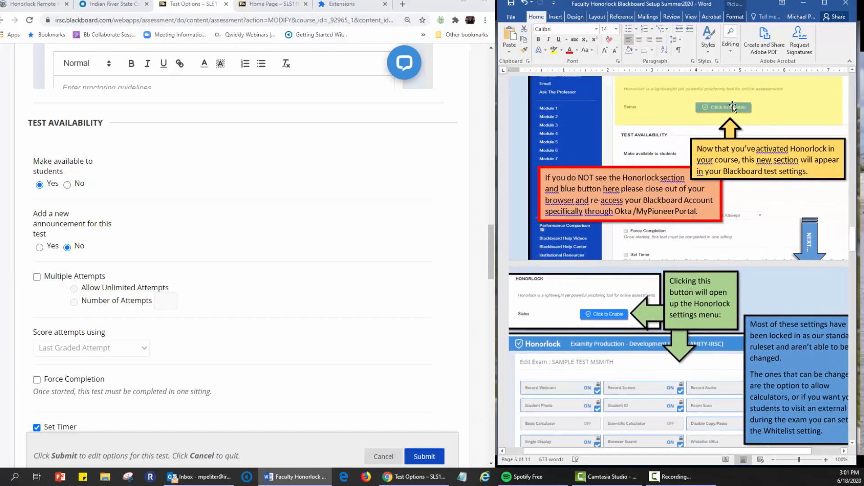
mouse_move(740, 149)
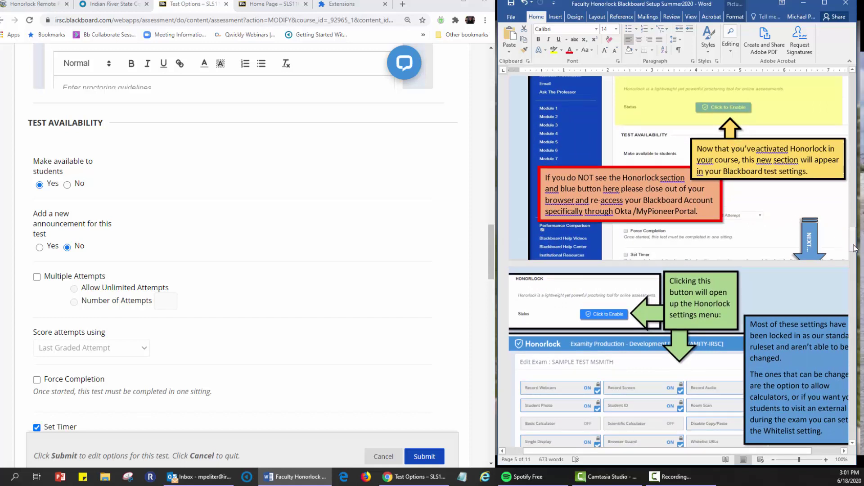
scroll(down, 3)
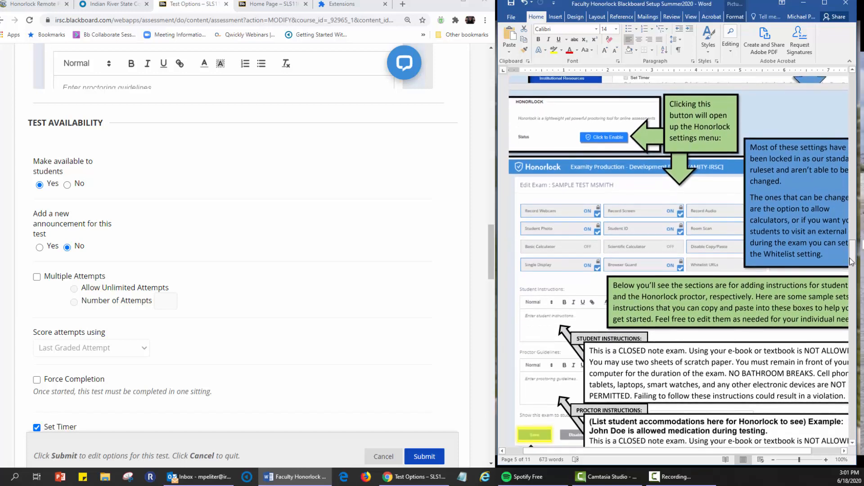
scroll(down, 3)
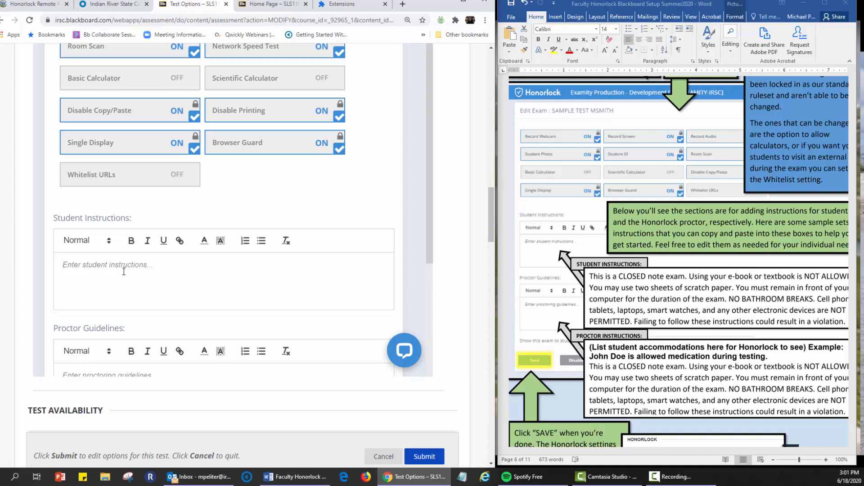
Type the student instructions 'To enable students to use their notes.' and scroll to Save
text(T)
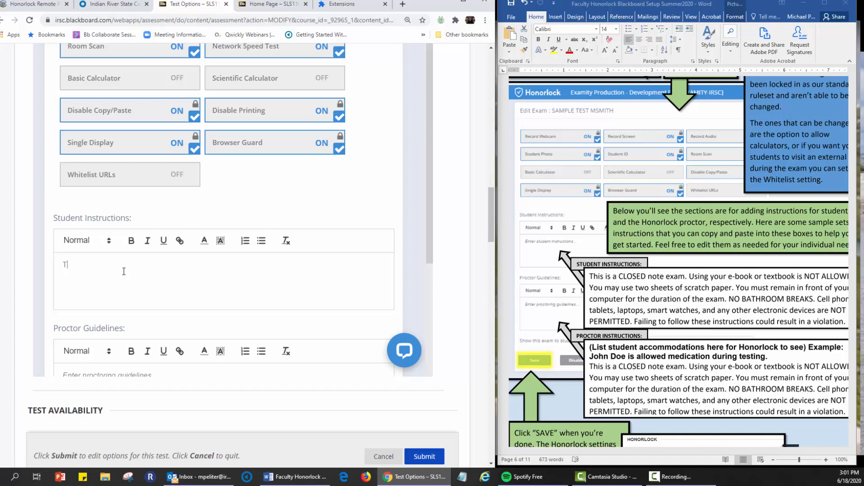
text(o enable)
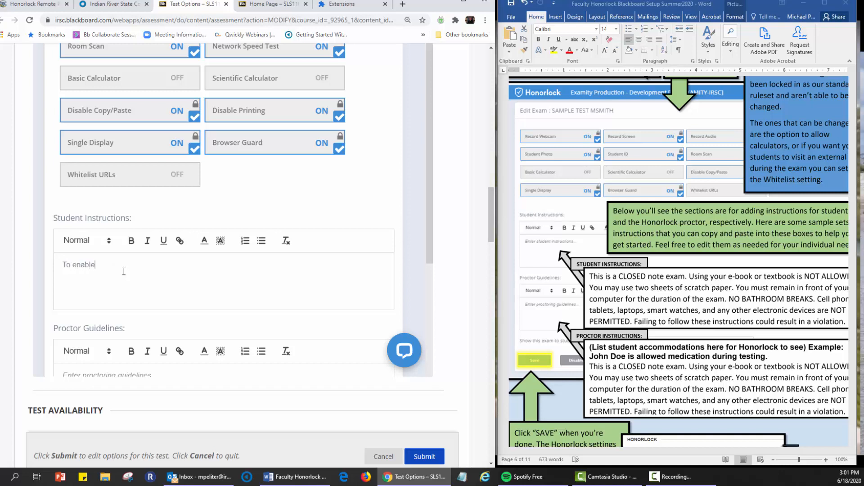
text(stude)
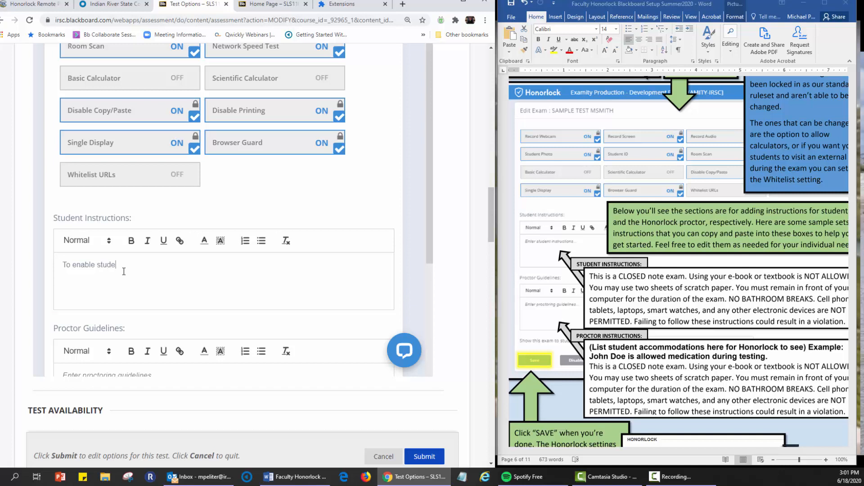
text(nts to use their notes.)
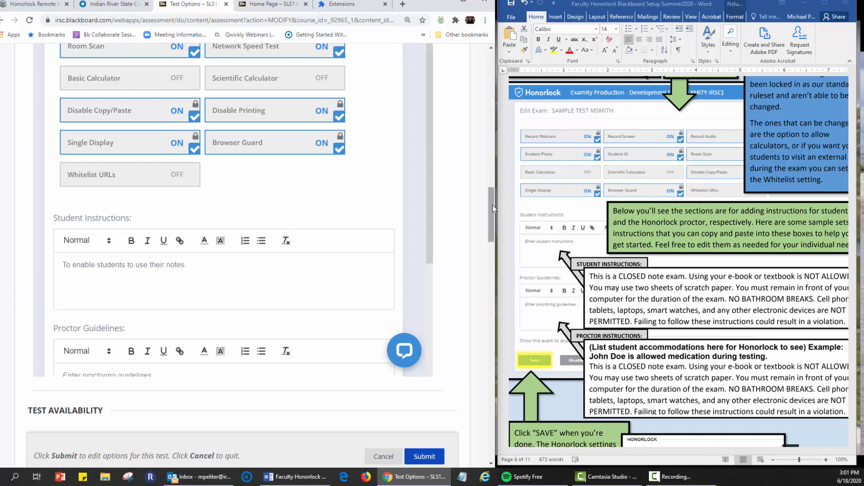
scroll(down, 3)
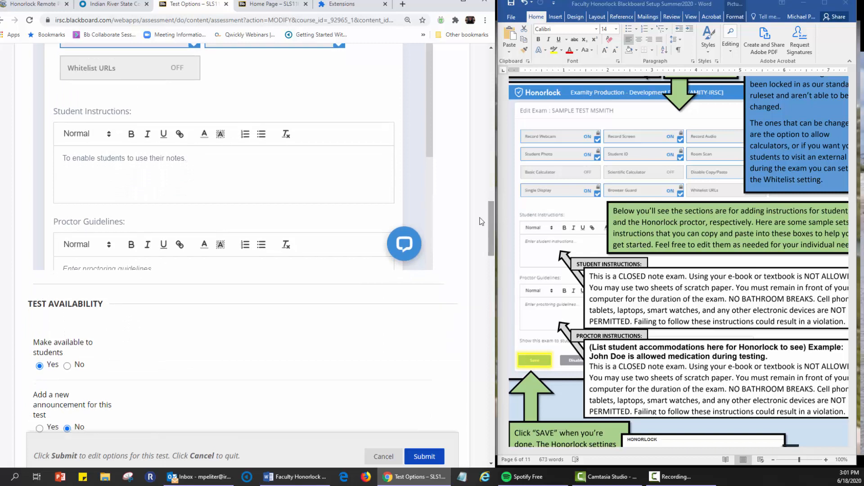
scroll(down, 3)
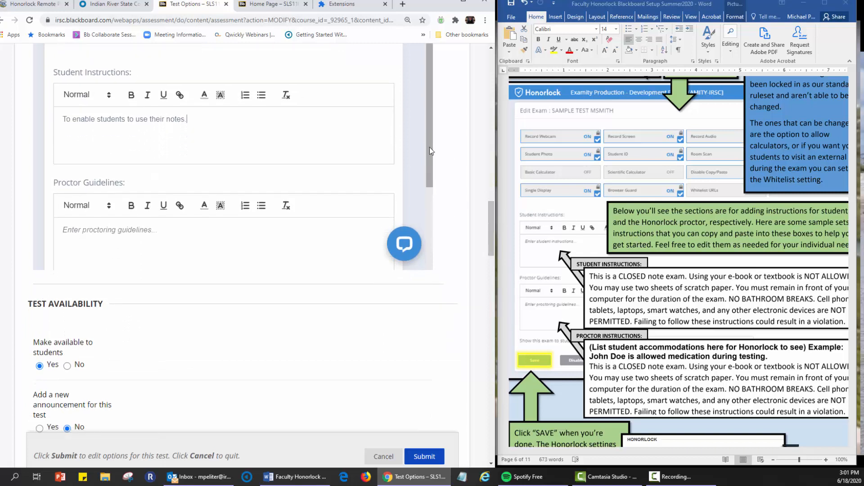
scroll(down, 3)
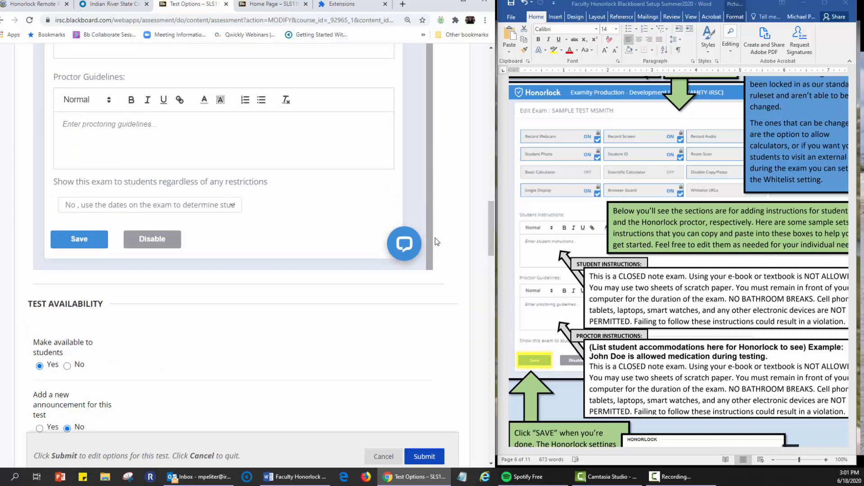
mouse_move(119, 181)
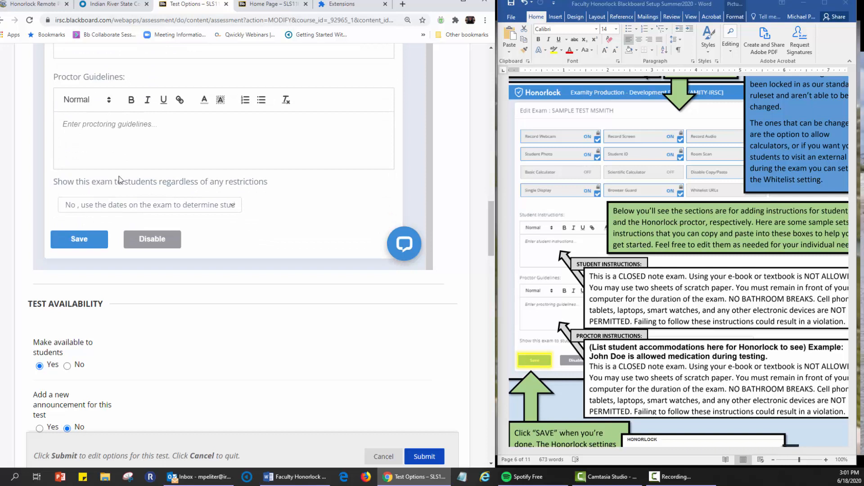
mouse_move(68, 185)
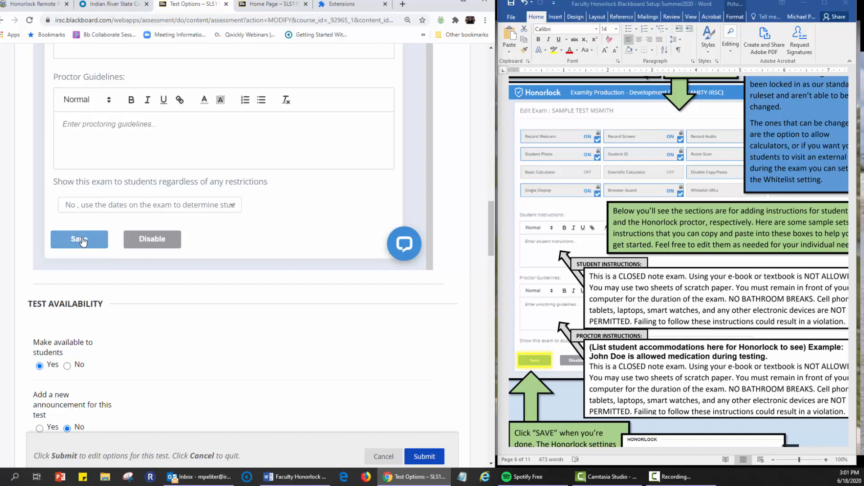
scroll(down, 3)
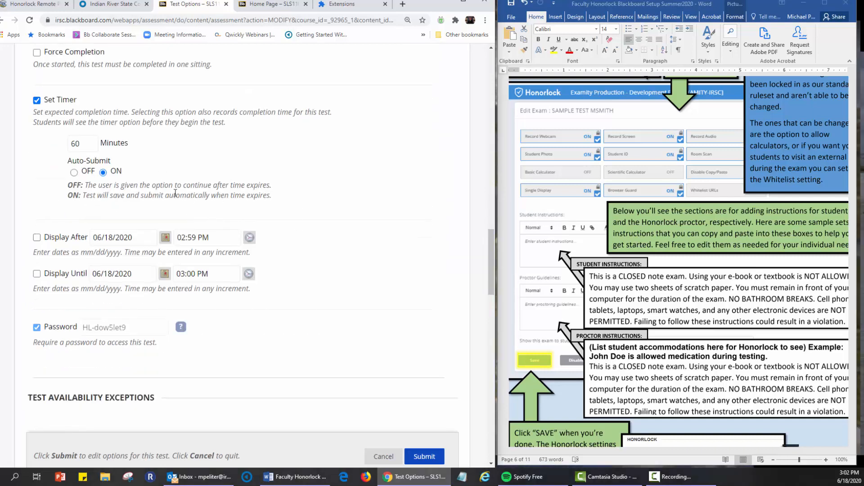
mouse_move(90, 160)
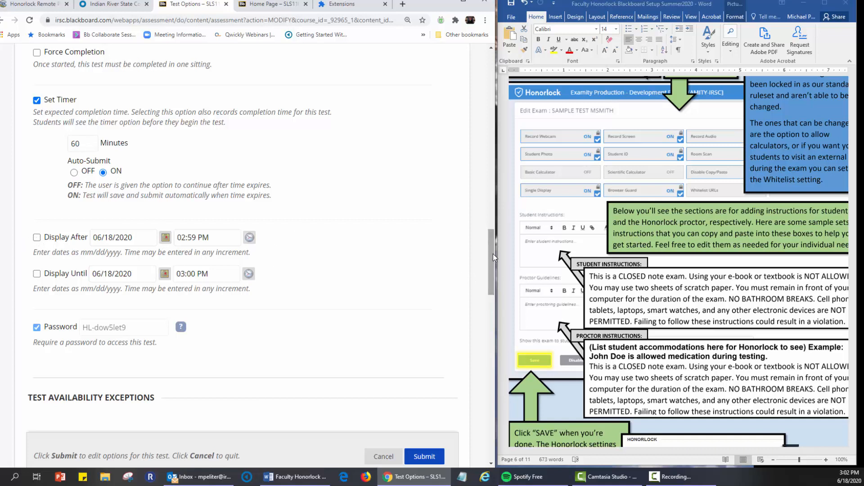
scroll(down, 3)
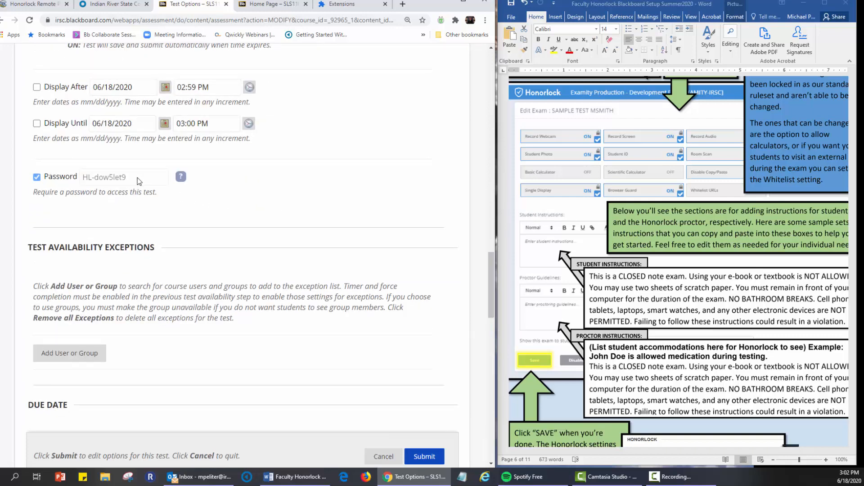
mouse_move(851, 250)
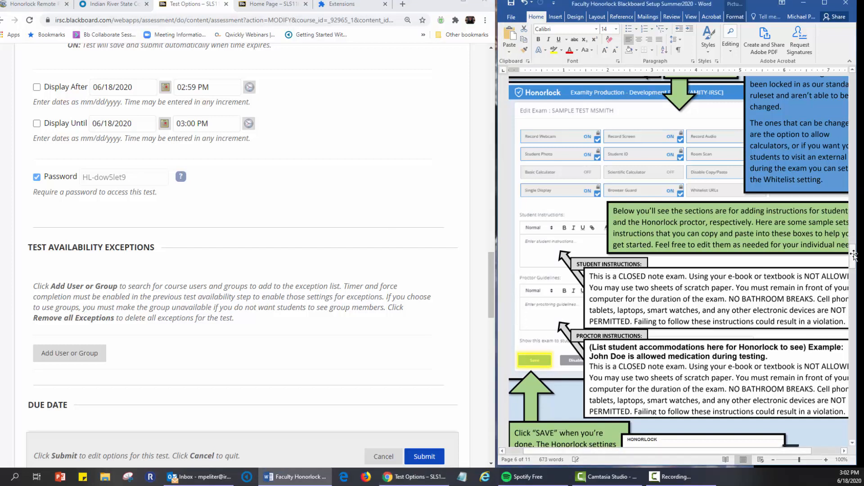
scroll(down, 3)
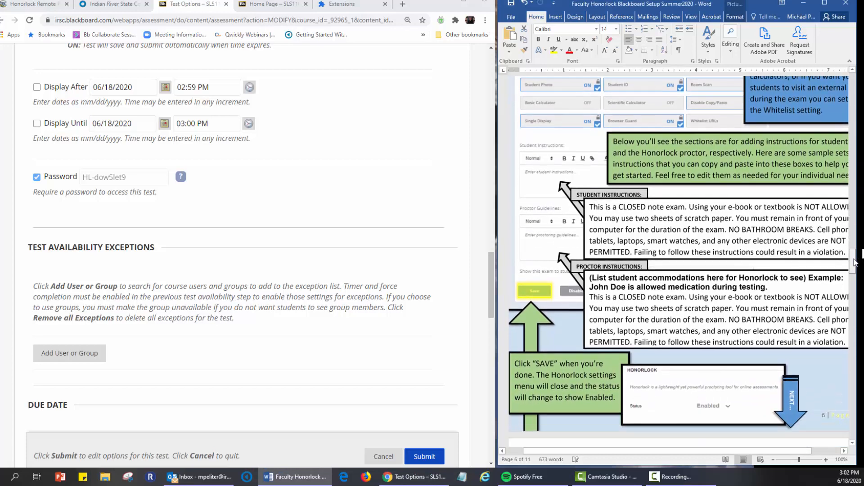
scroll(down, 3)
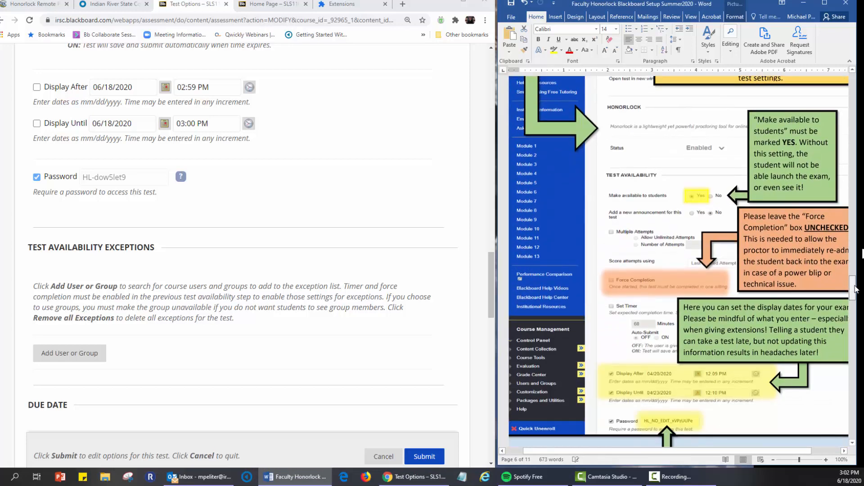
scroll(down, 3)
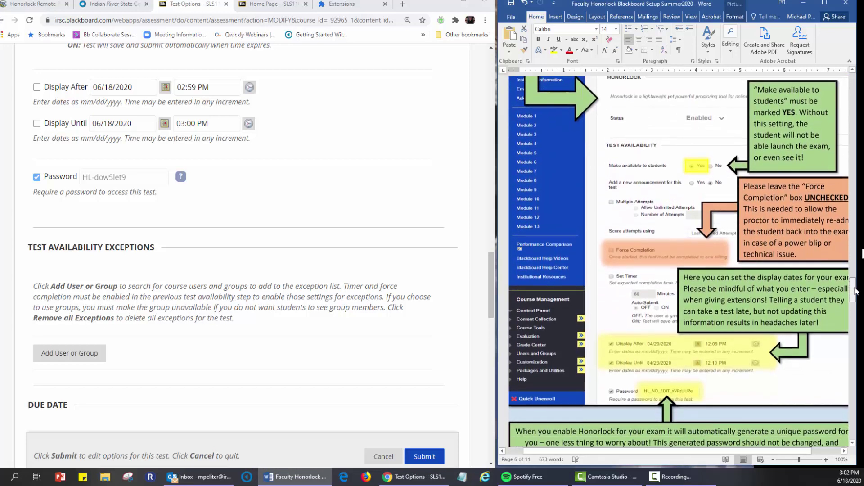
scroll(down, 3)
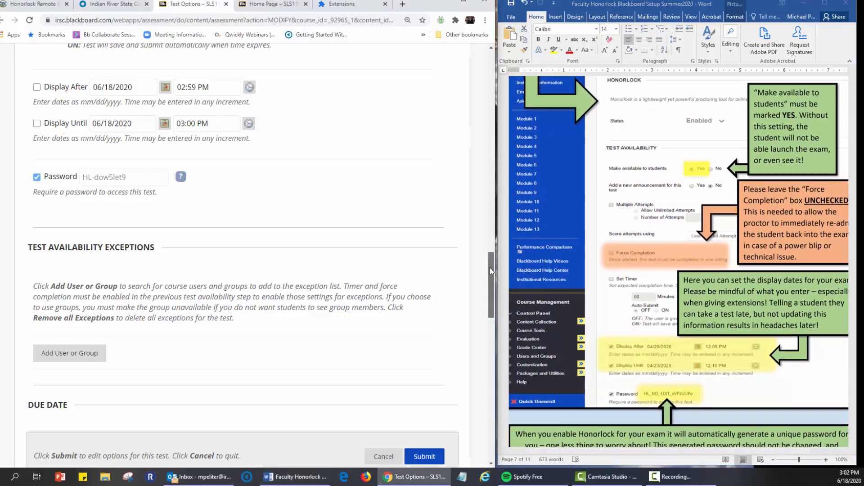
scroll(down, 3)
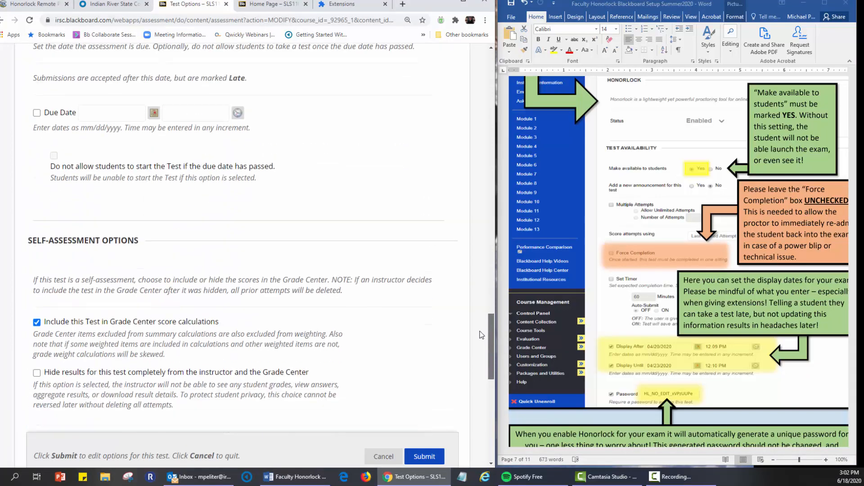
Submit the M2A3 Module 2 Quiz test options with one-time results and all-at-once presentation
scroll(down, 3)
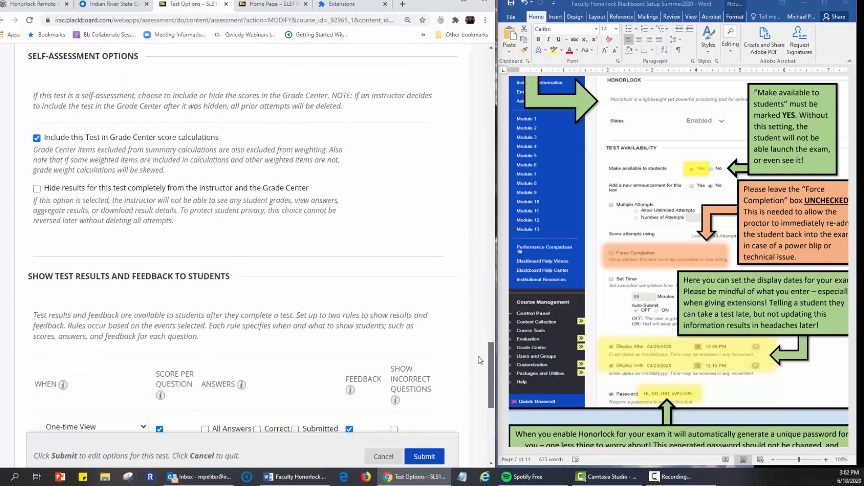
scroll(down, 3)
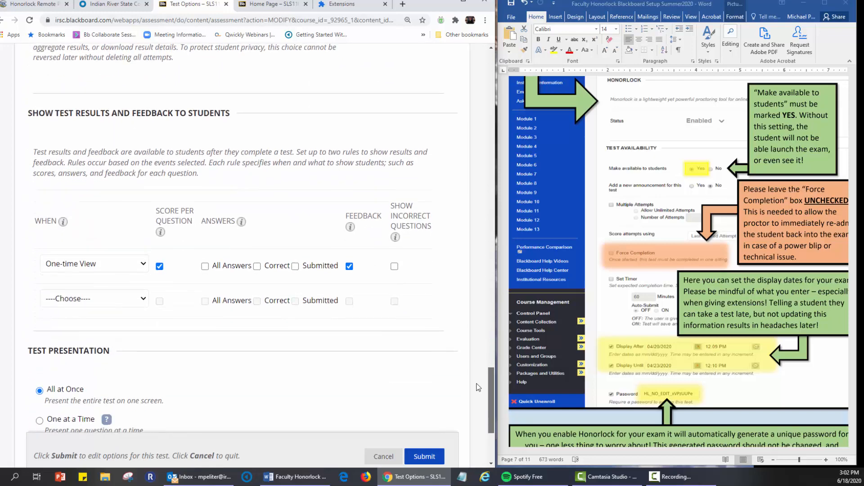
scroll(down, 3)
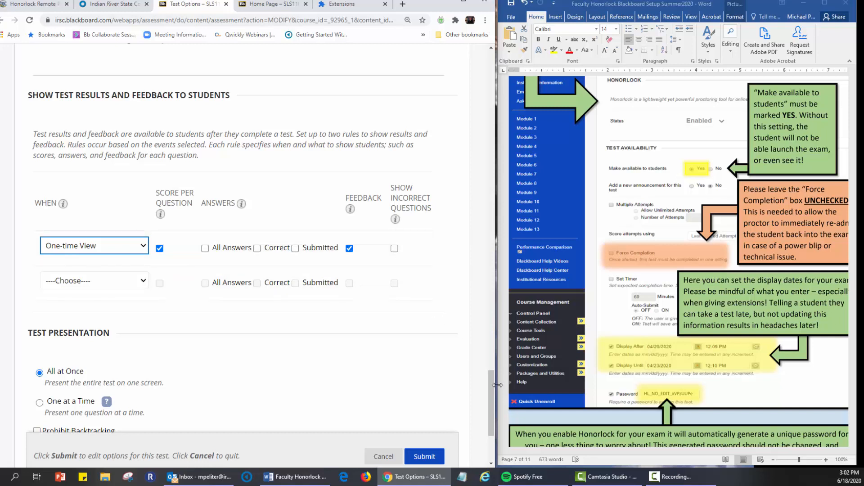
scroll(down, 3)
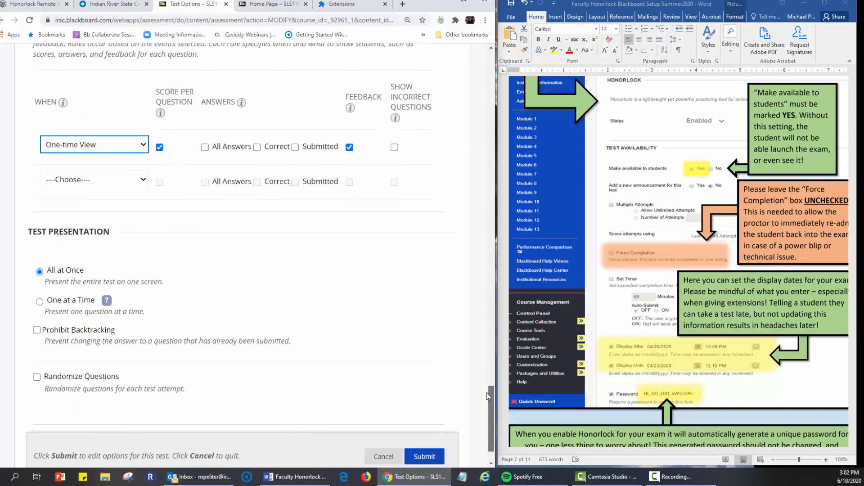
scroll(down, 3)
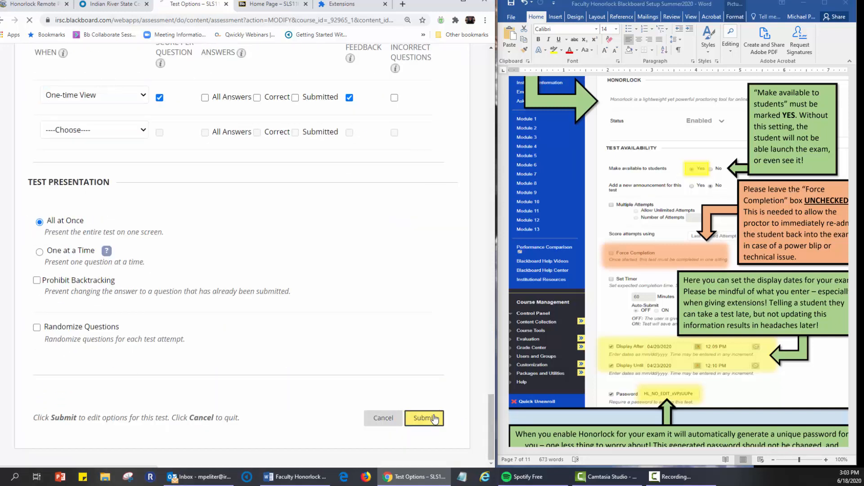
click(424, 418)
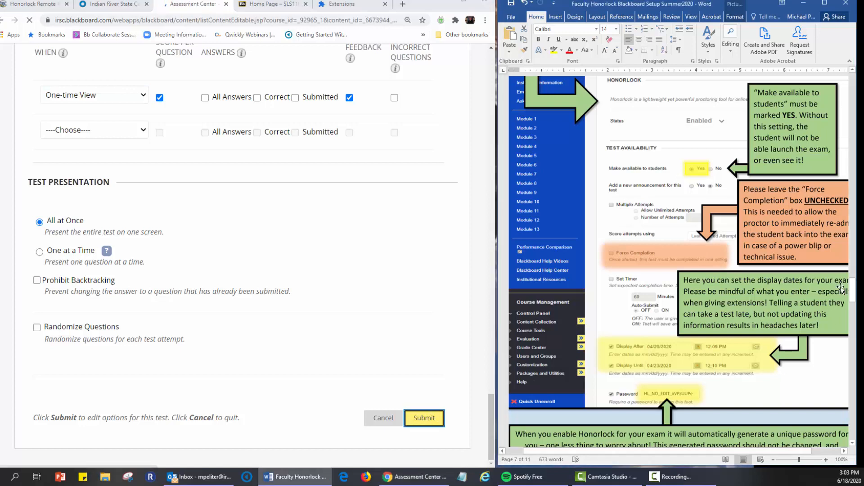
Dismiss the options-edited banner and scroll to the M2A3 Module 2 Quiz
click(424, 418)
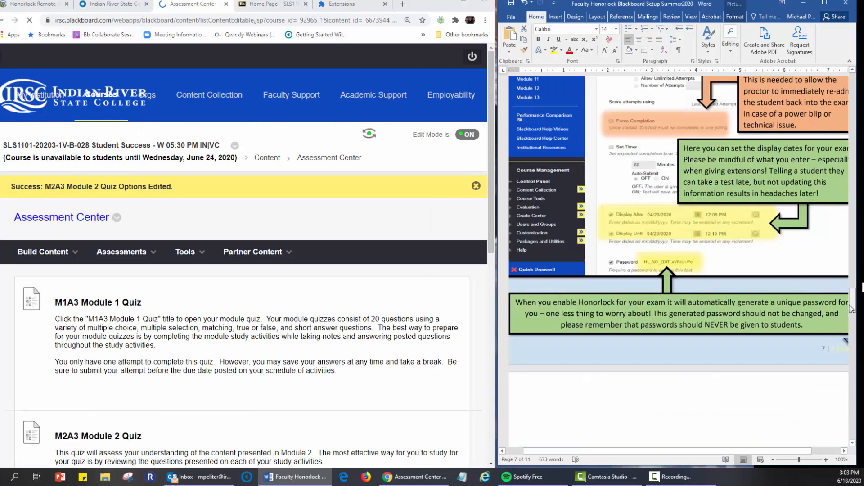
scroll(down, 3)
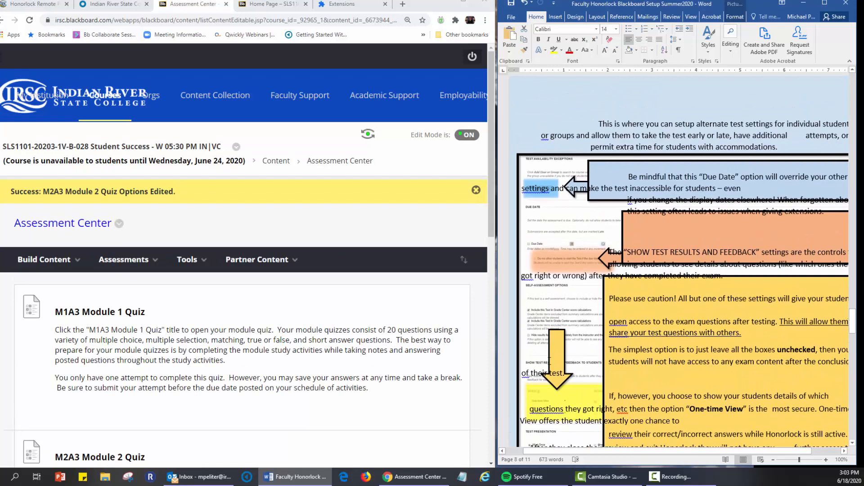
mouse_move(846, 315)
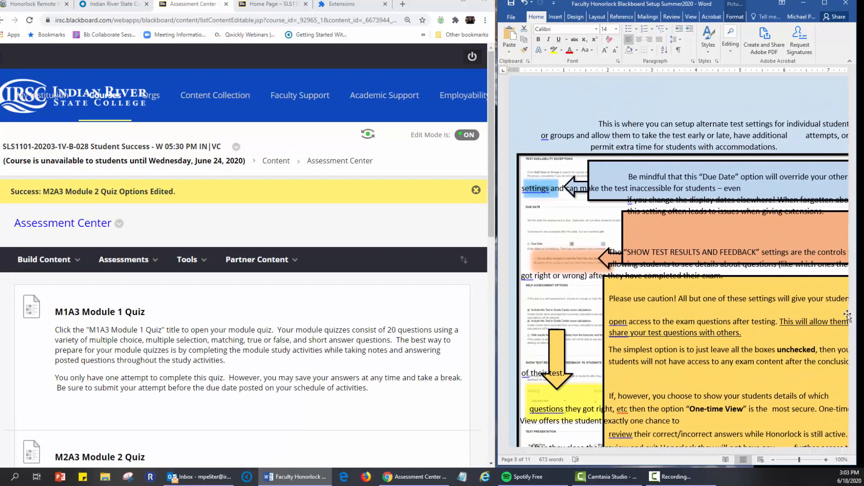
scroll(down, 3)
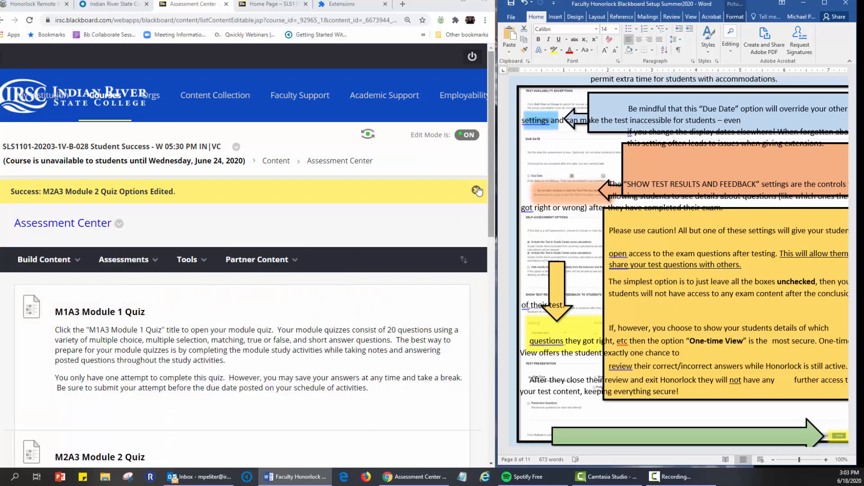
click(477, 190)
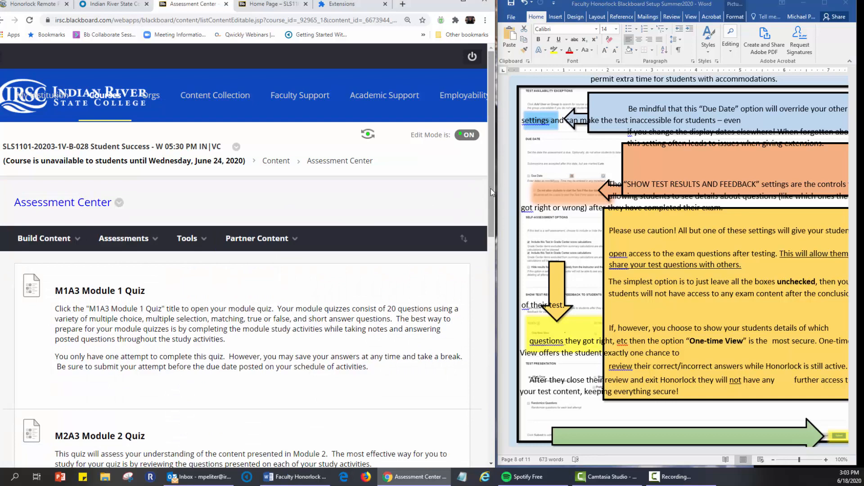
scroll(down, 3)
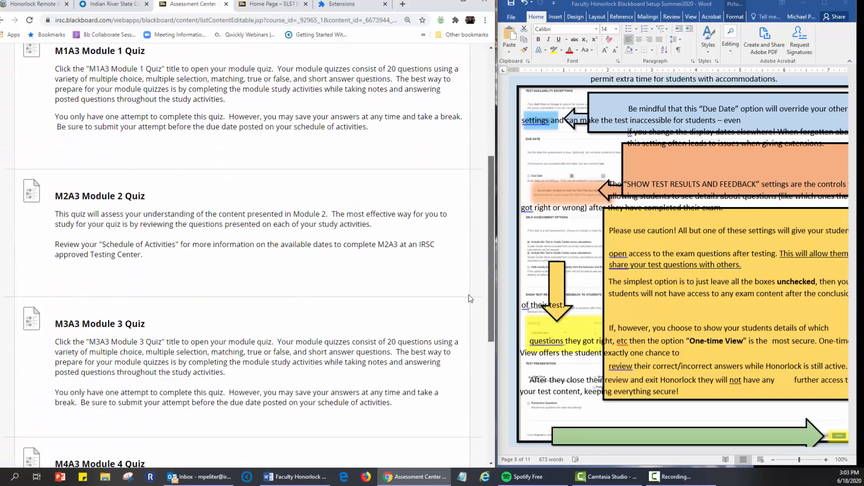
mouse_move(91, 203)
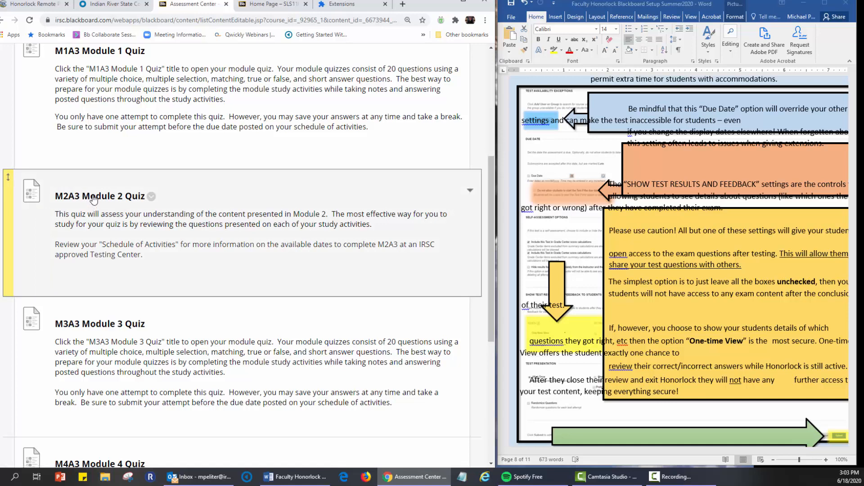
Launch the M2A3 Module 2 Quiz, accept Honorlock's terms, and reach its Chrome Web Store page
click(99, 196)
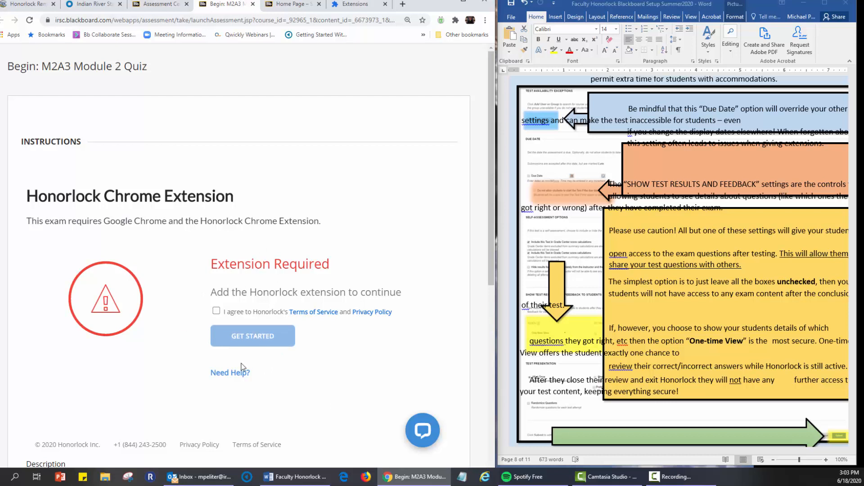
click(253, 335)
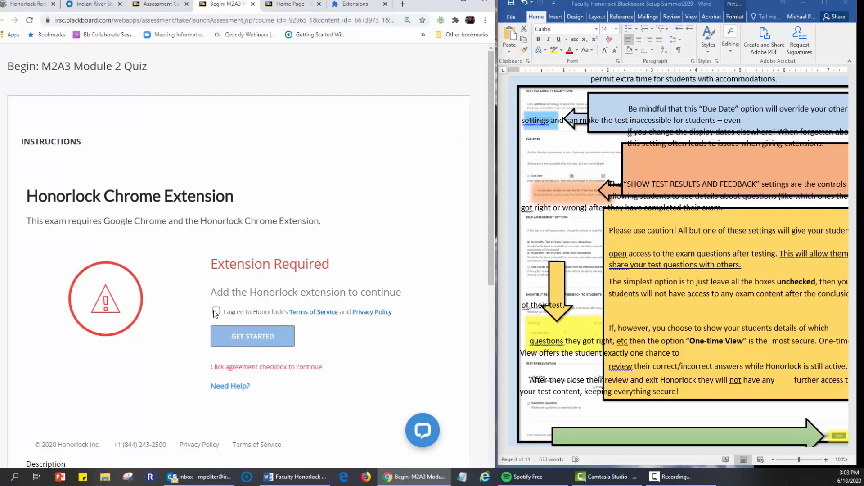
click(216, 311)
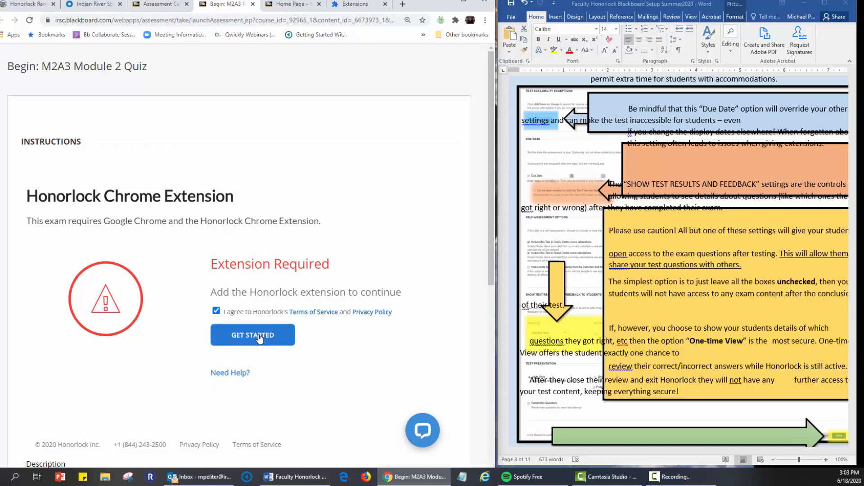
click(252, 335)
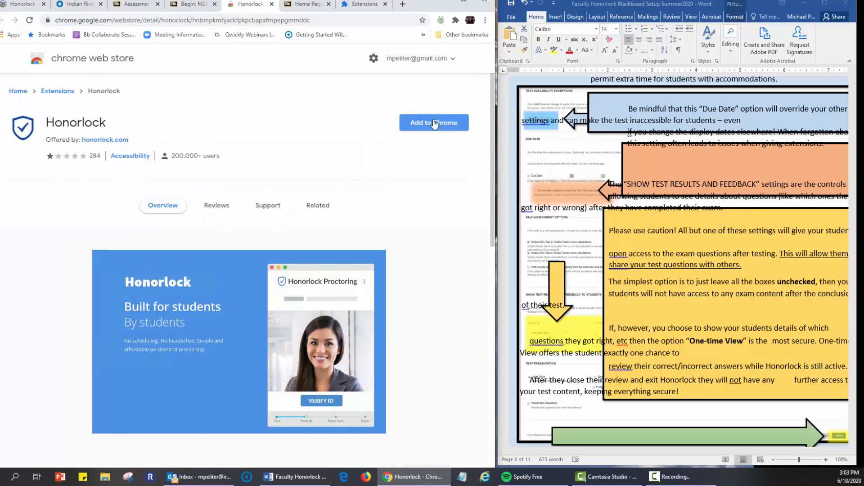
Add the Honorlock extension to Chrome from its Web Store listing and confirm the install
click(434, 123)
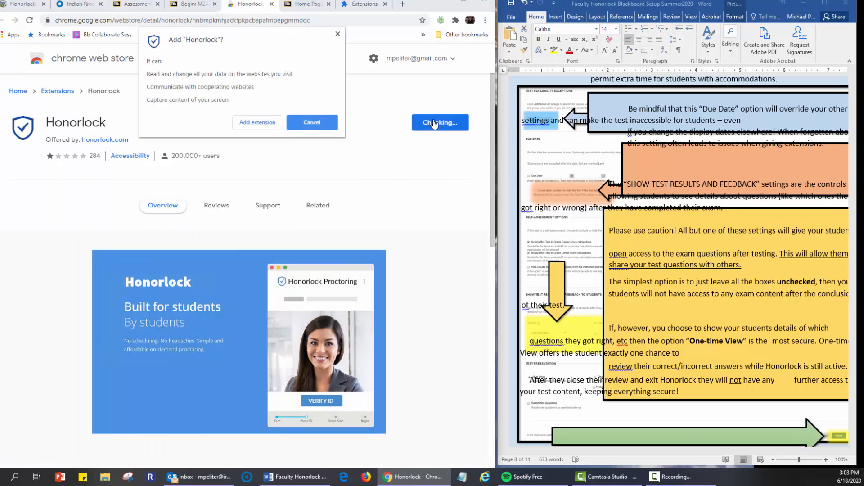
click(257, 122)
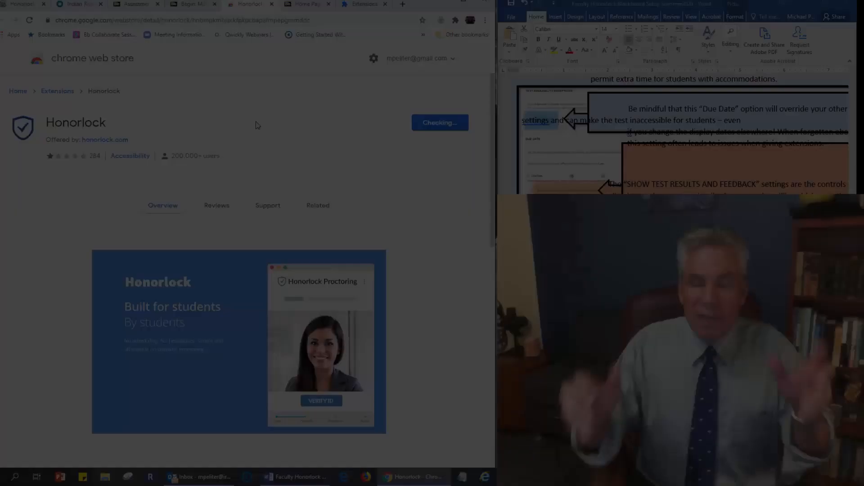